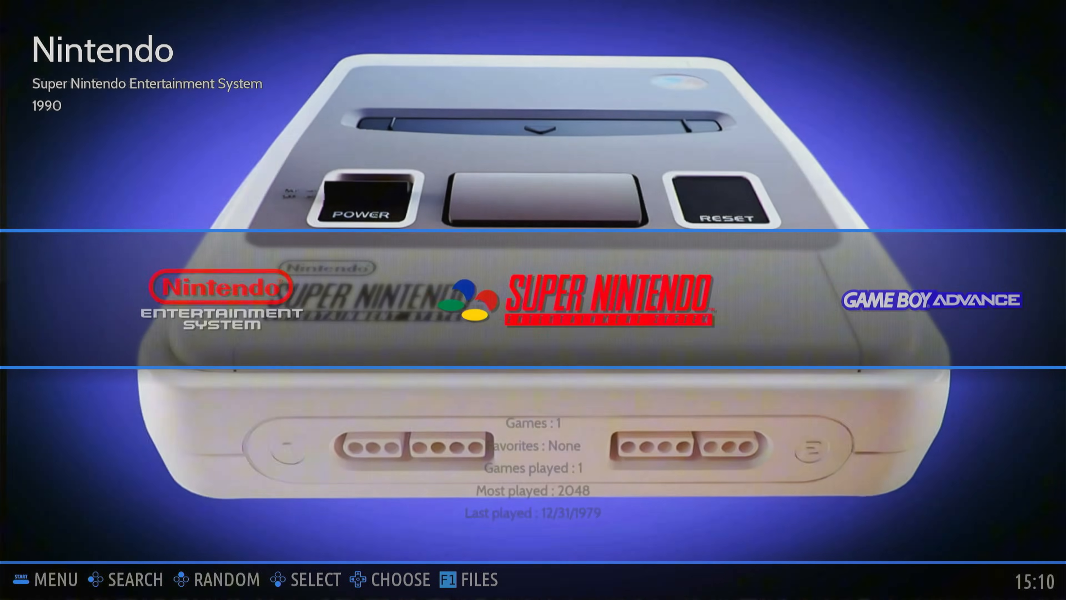
Step: Enable Wi-Fi in Network Settings and confirm the connection shows IP 192.168.1.39
key("start")
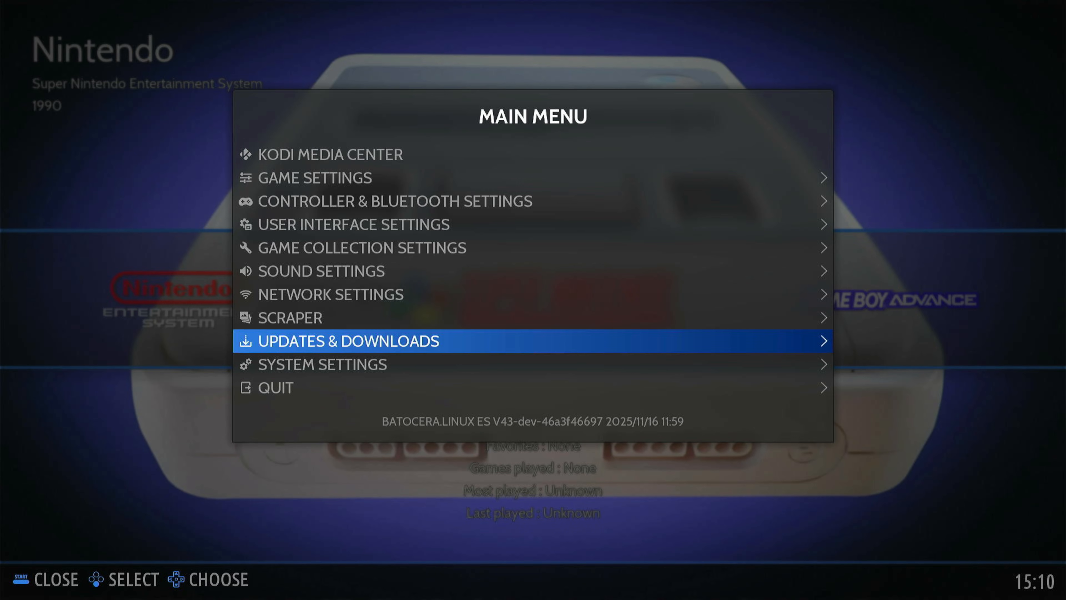
left_click(330, 294)
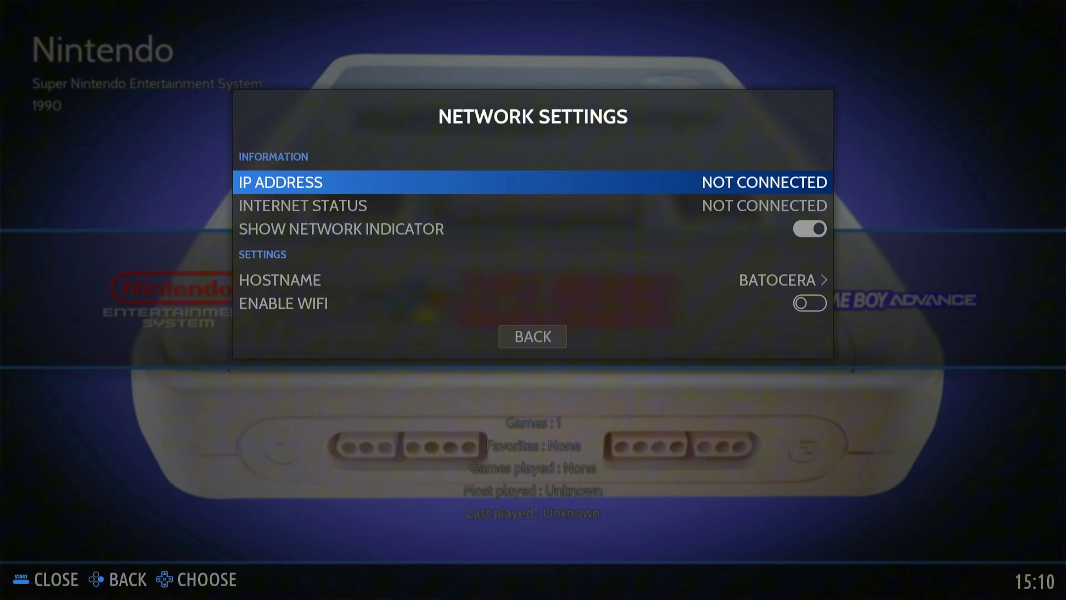
key("Down")
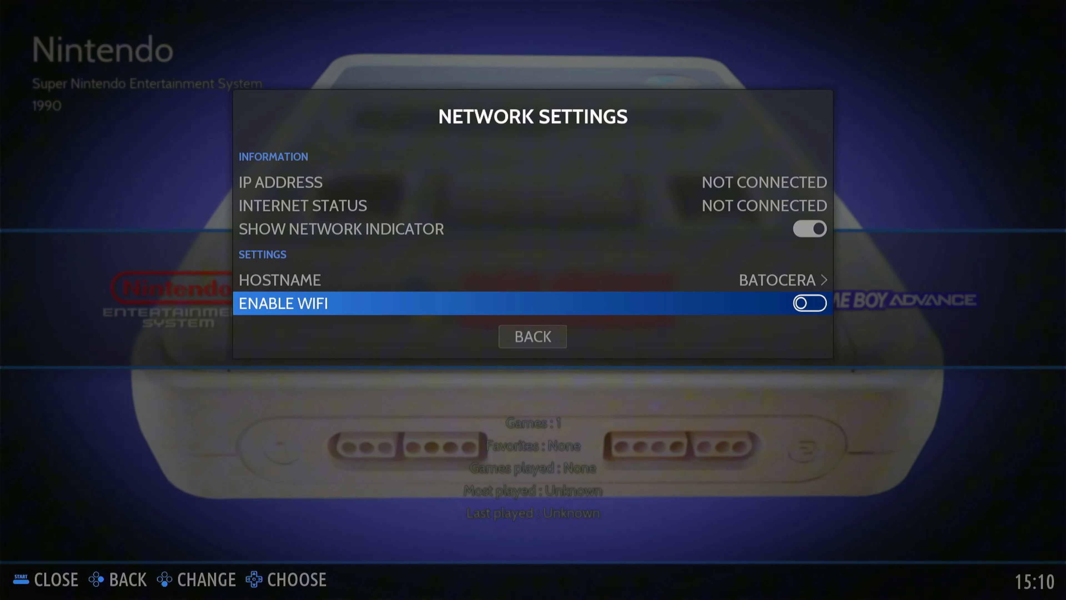
left_click(809, 303)
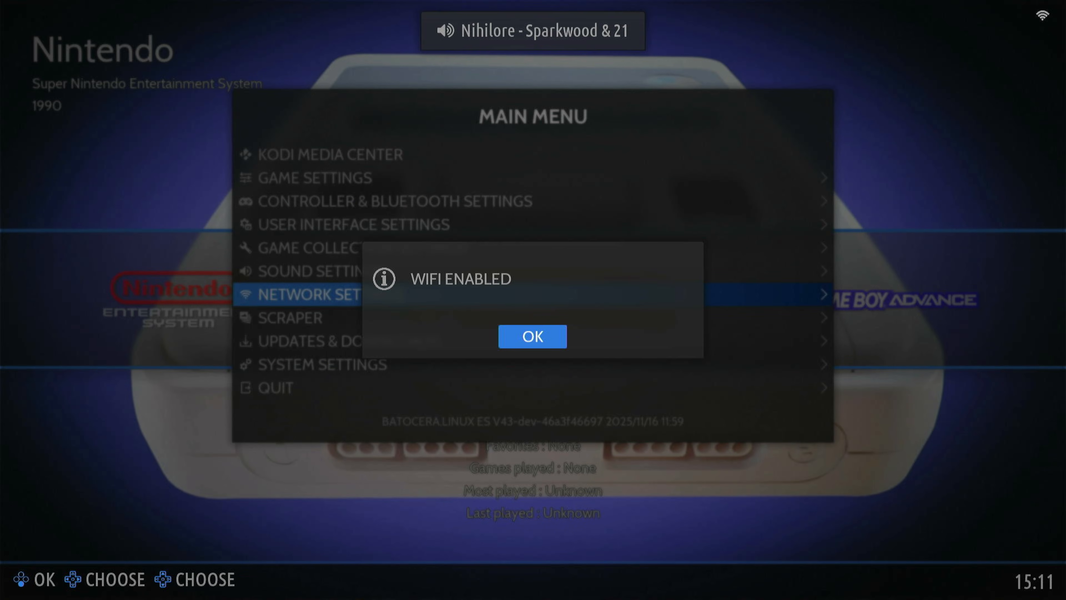
left_click(533, 336)
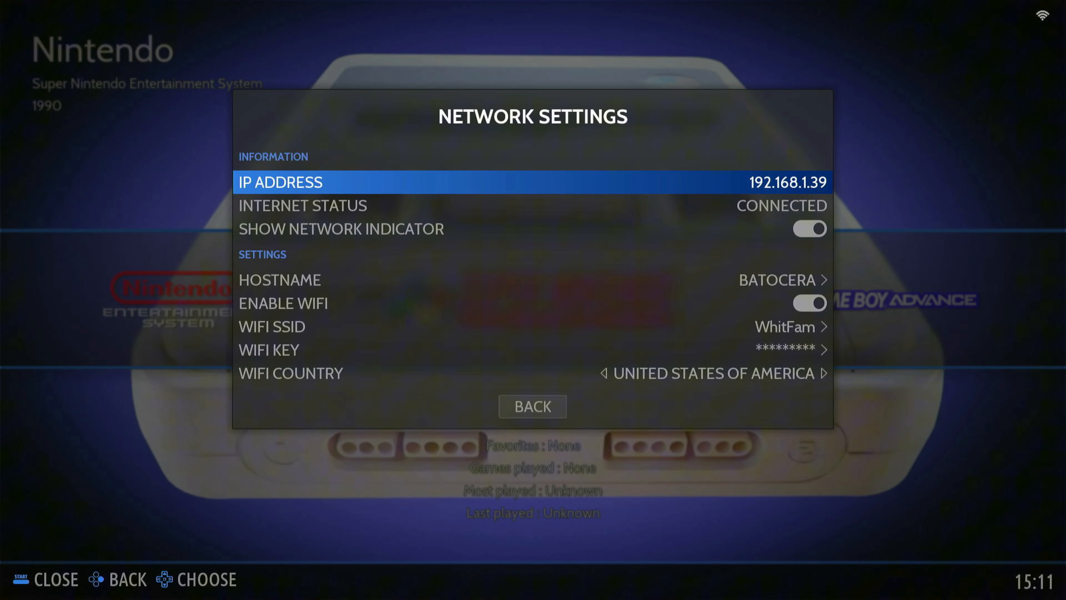
left_click(533, 406)
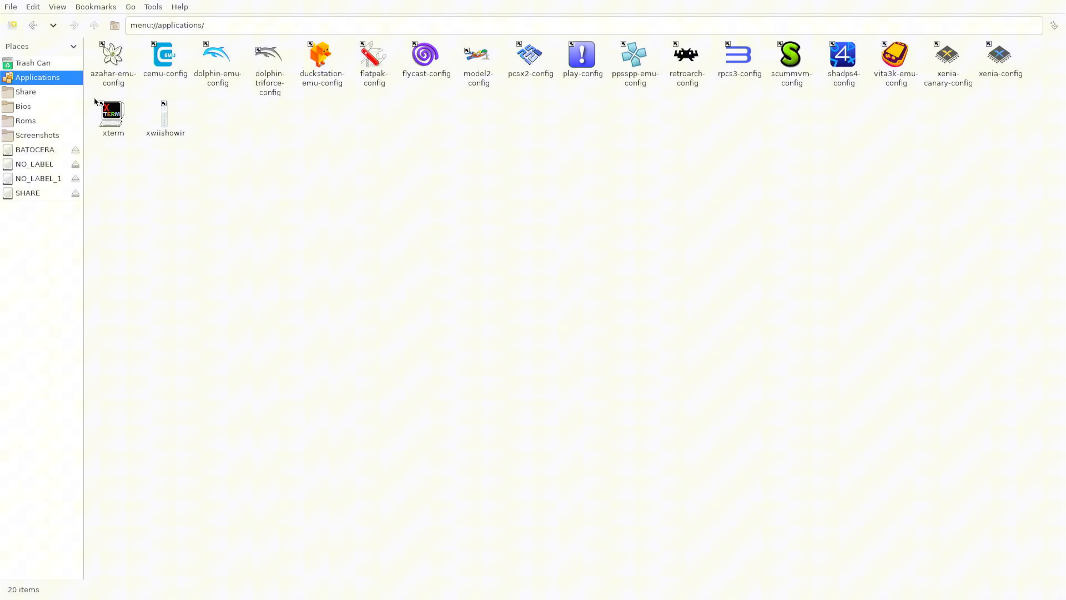
mouse_move(113, 127)
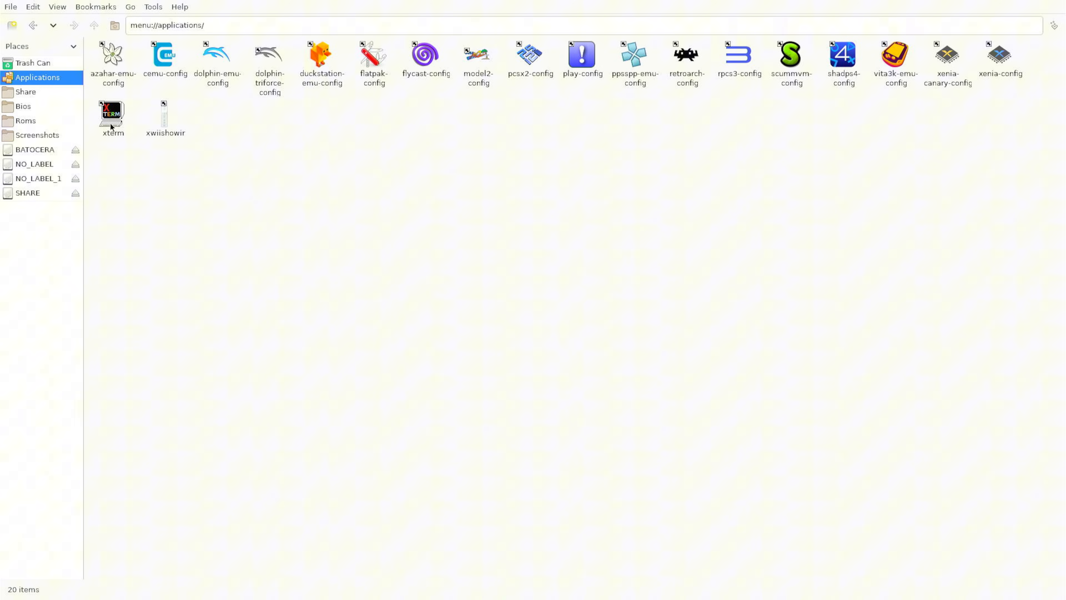
Step: Select the xterm launcher in the Applications folder
left_click(112, 116)
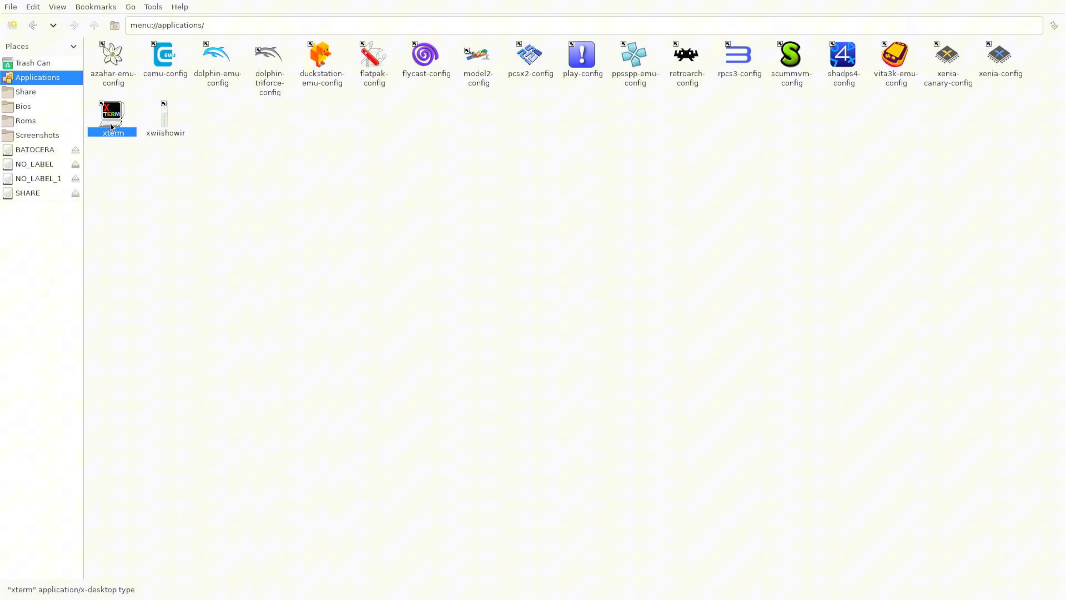
mouse_move(113, 116)
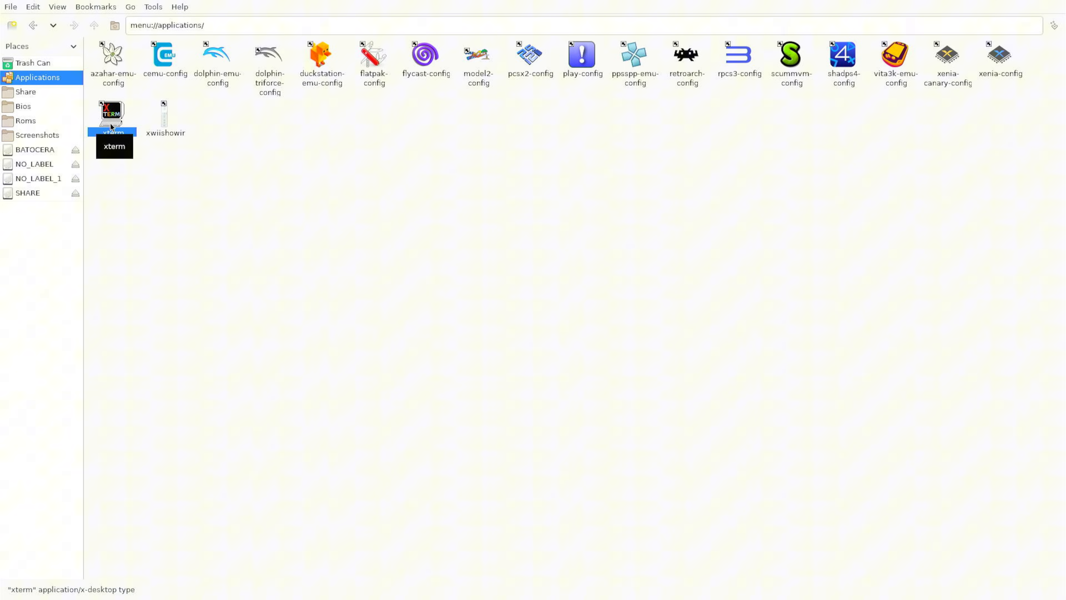
Step: Run 'curl -L install.batoaddons.app | bash' in xterm and exit when installation completes
double_click(113, 112)
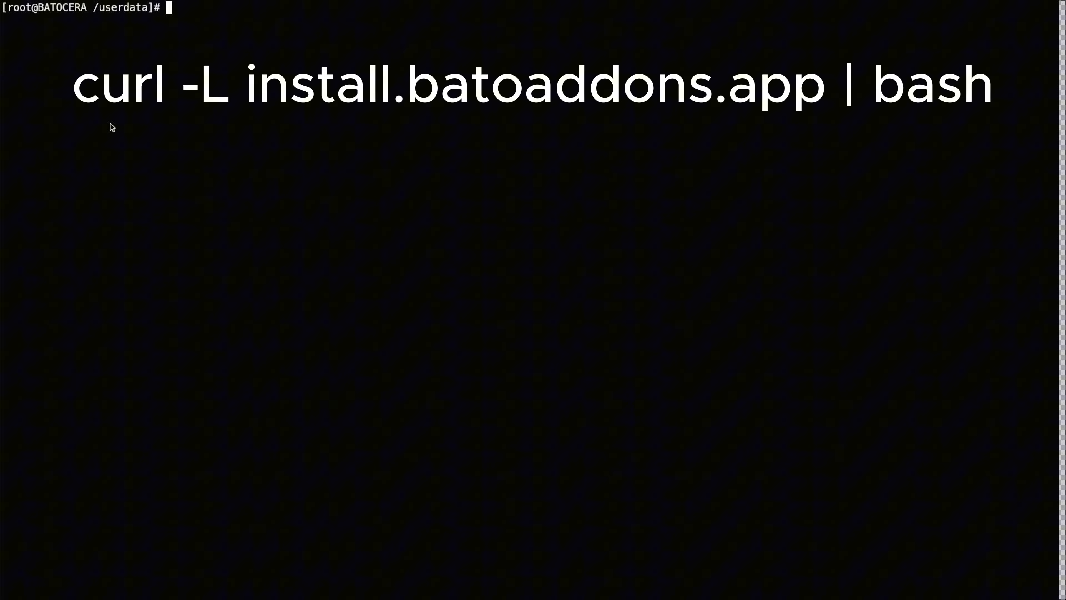
type("curl -L install.batoaddons.app | bash")
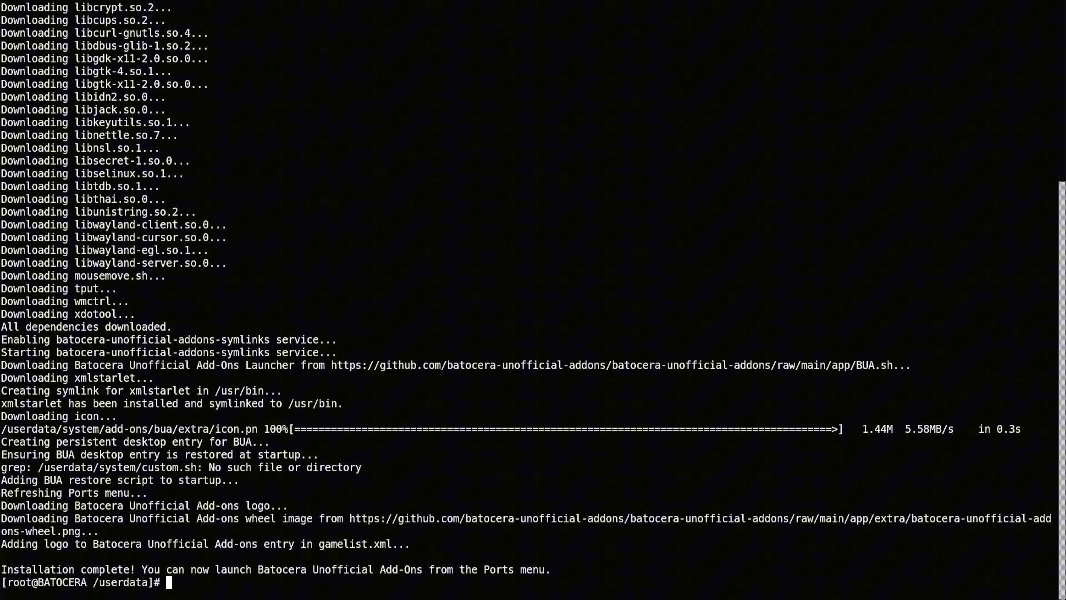
type("exit")
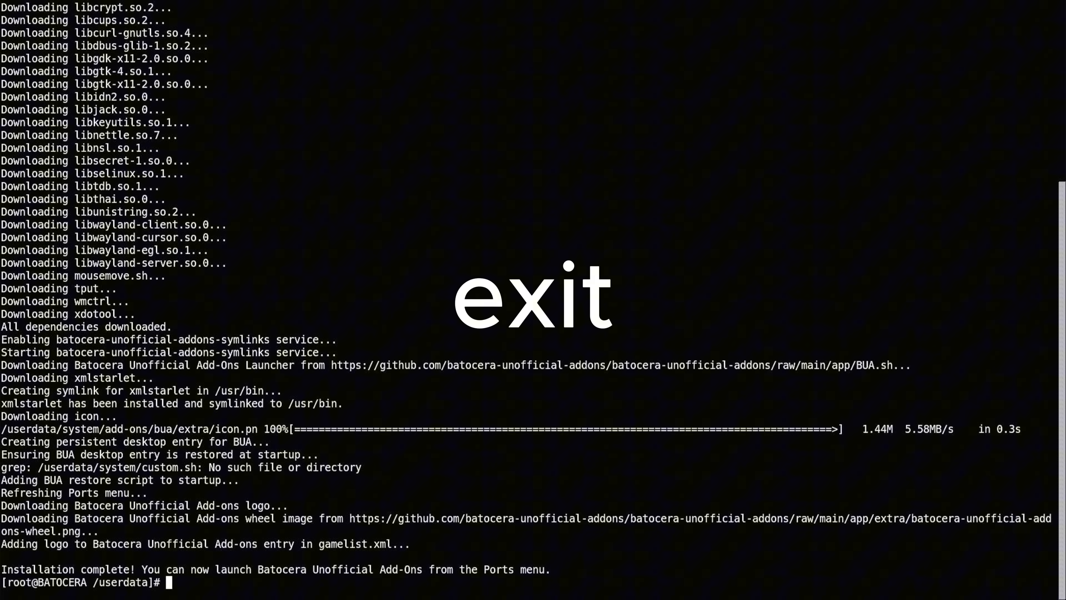
type("exit")
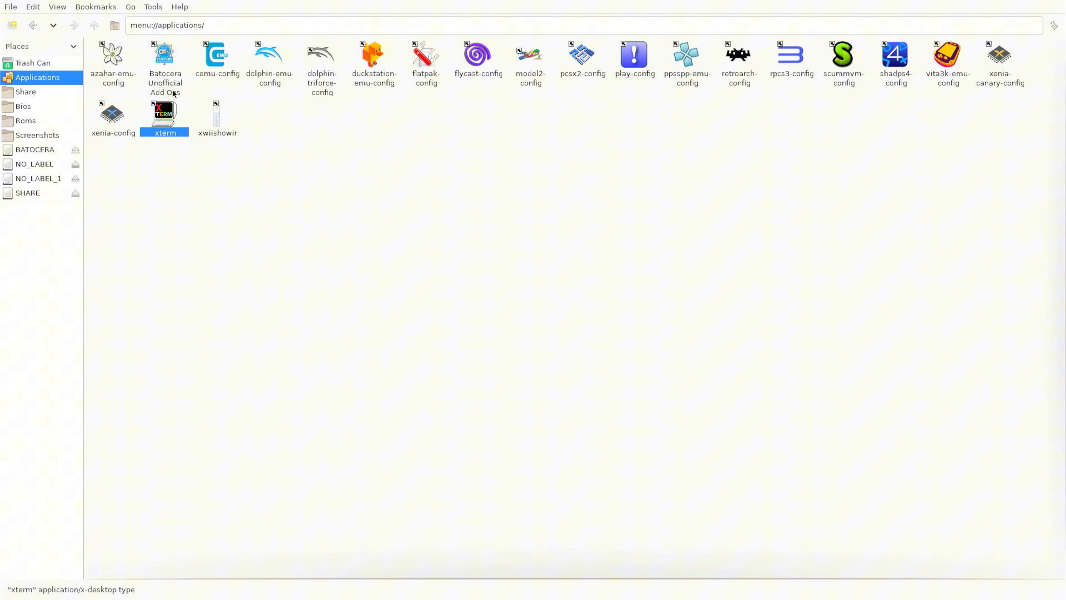
Step: Launch the new Batocera Unofficial Add Ons entry from Applications
left_click(163, 61)
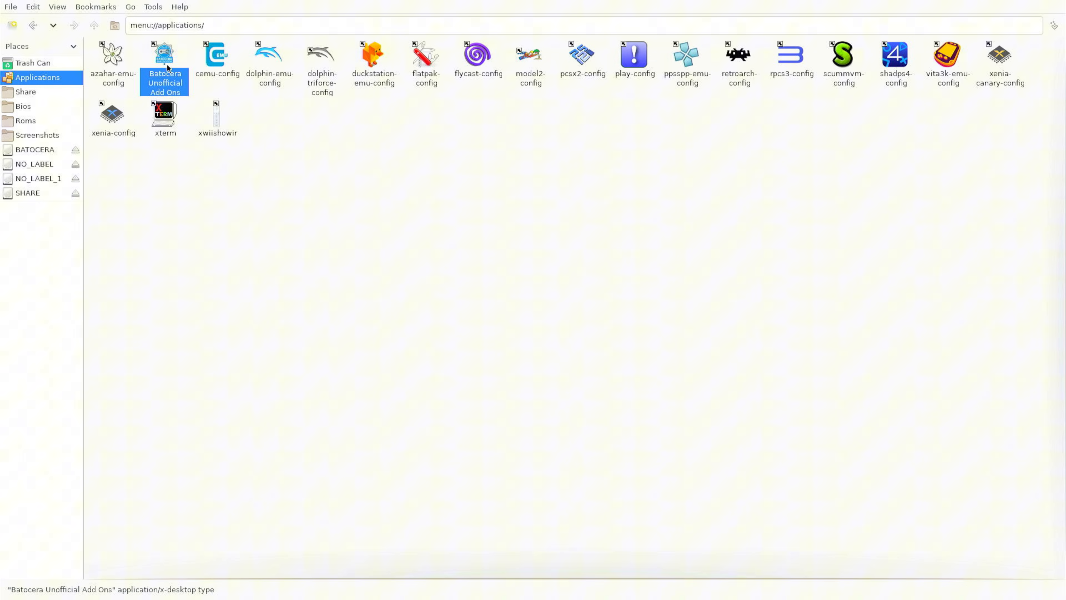
mouse_move(164, 62)
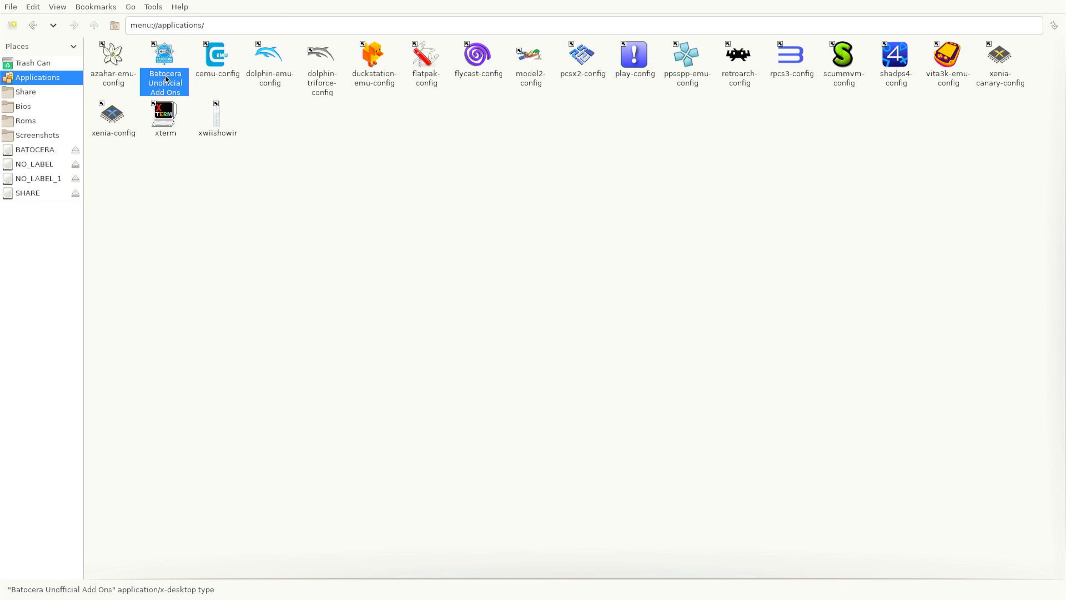
double_click(164, 55)
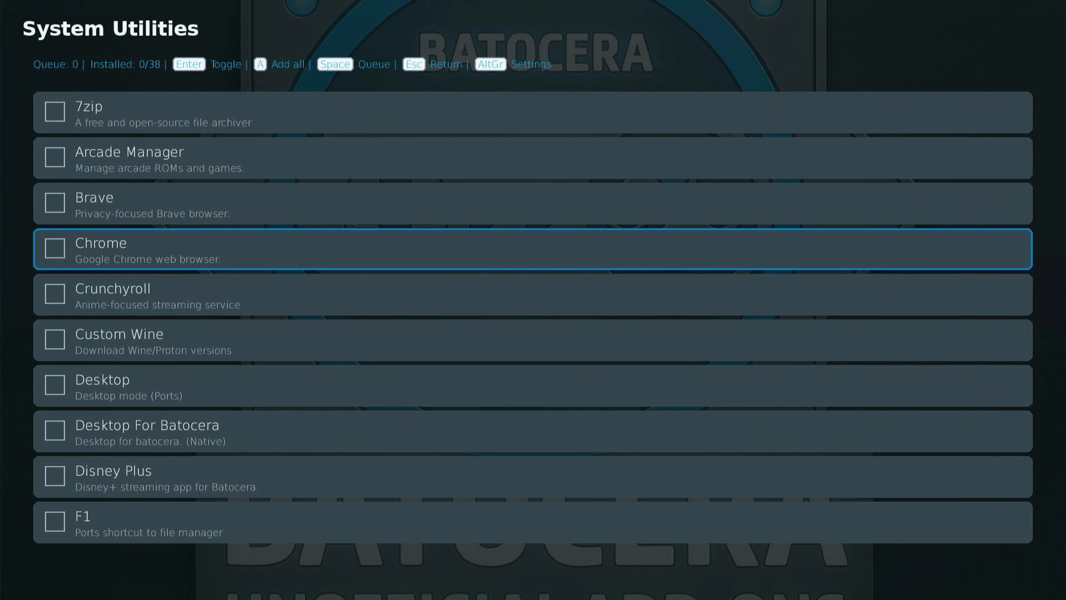
Step: Browse down the System Utilities list of installable add-ons
scroll("down", 3)
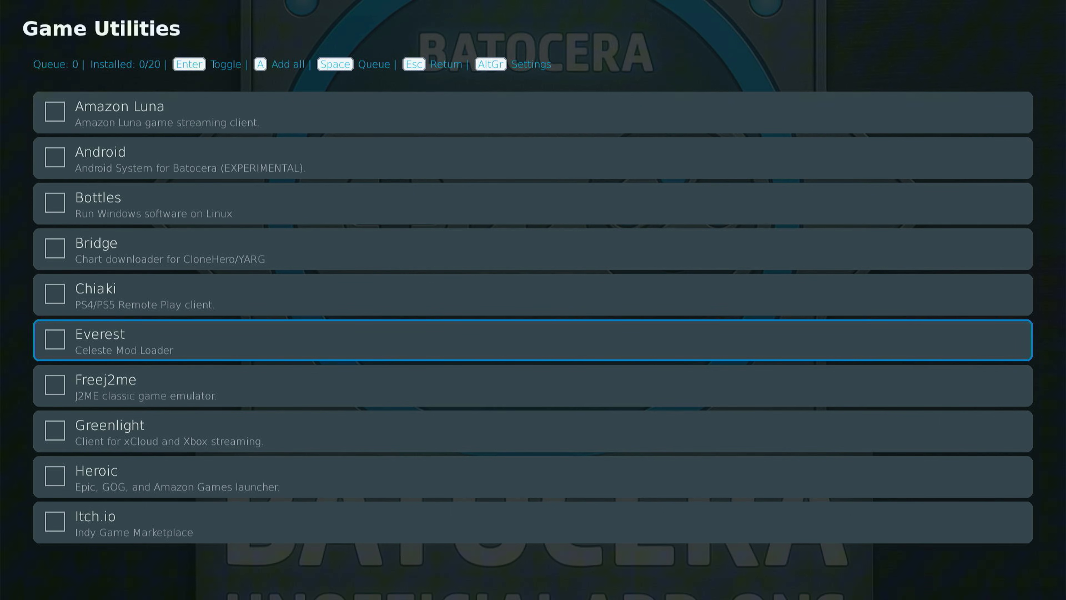
Step: Scroll the Game Utilities list to reach and tick Moonlight and Sunshine
scroll("down", 3)
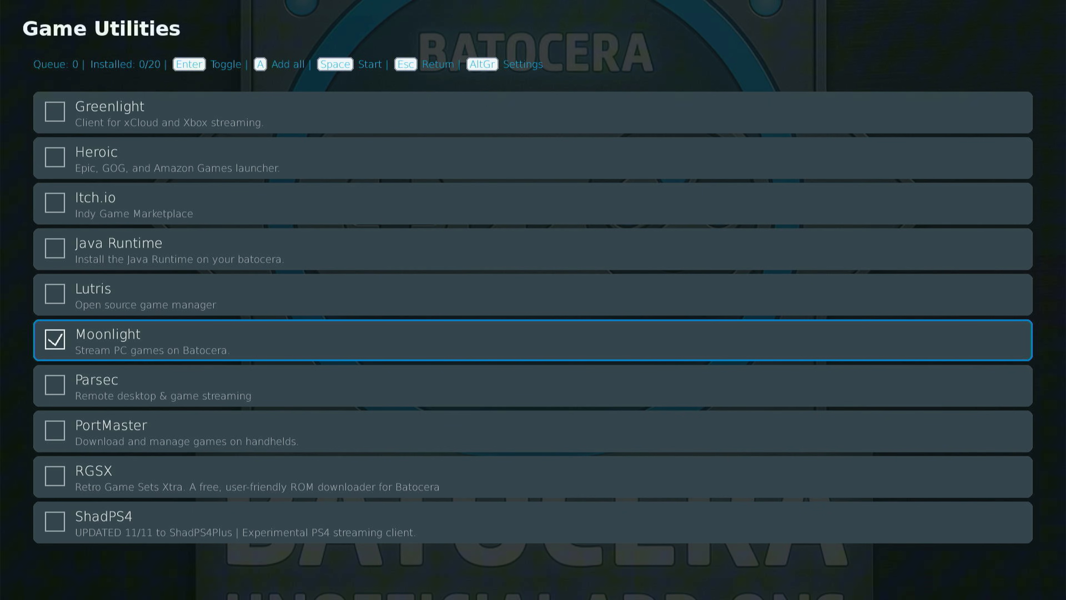
scroll("down", 3)
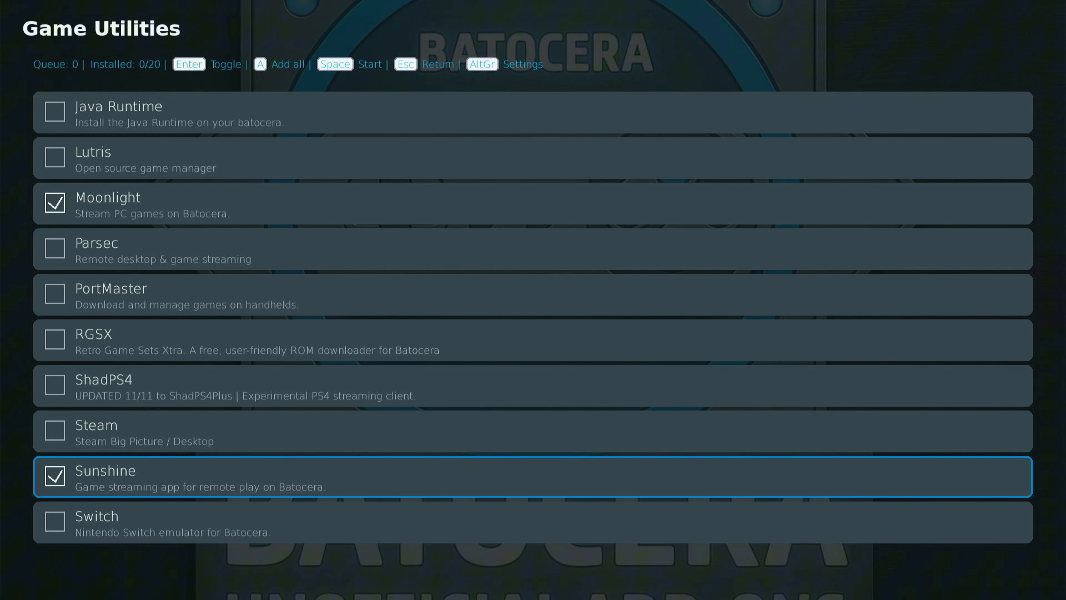
Step: Install the queued Moonlight and Sunshine add-ons and acknowledge the completion messages
key("space")
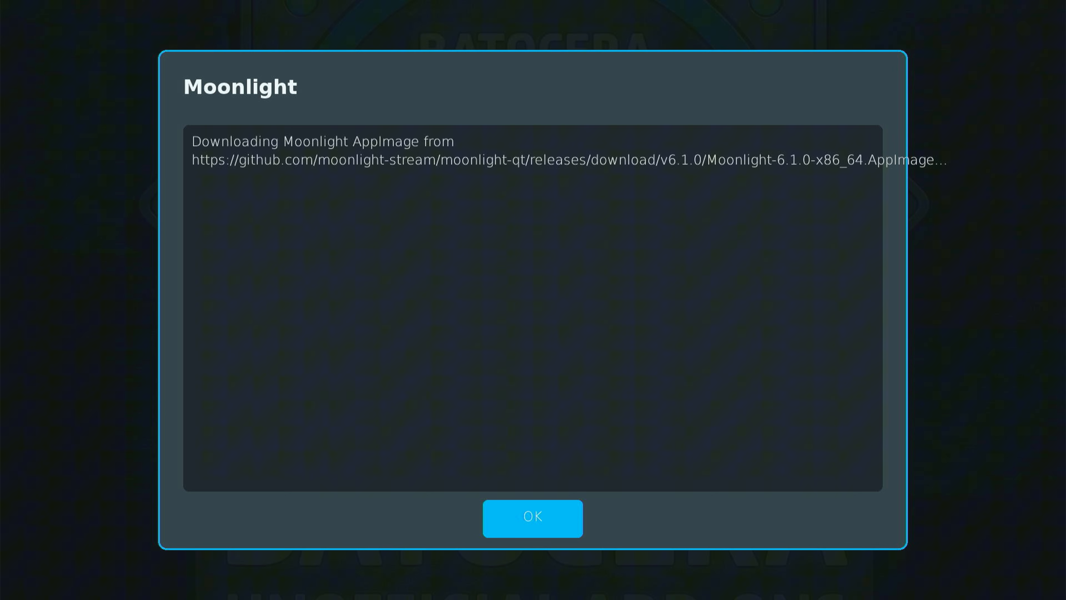
left_click(533, 518)
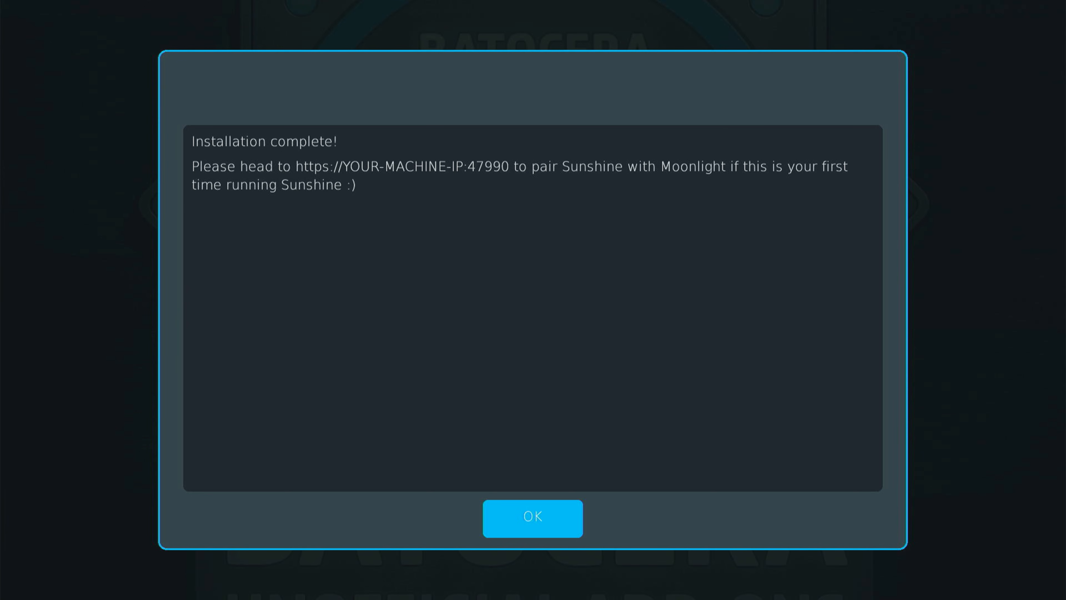
left_click(532, 517)
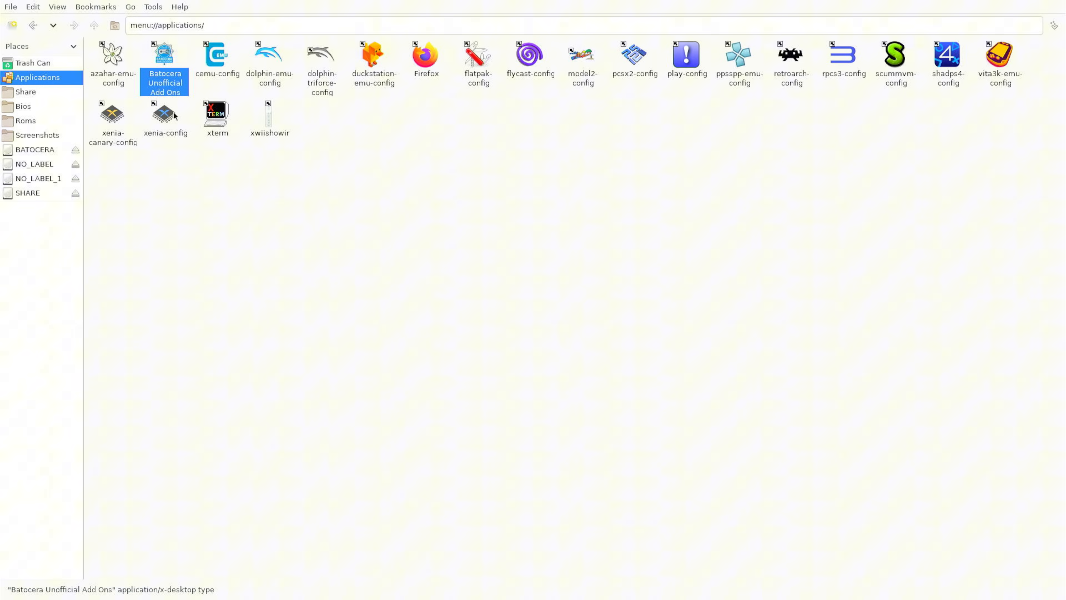
mouse_move(164, 115)
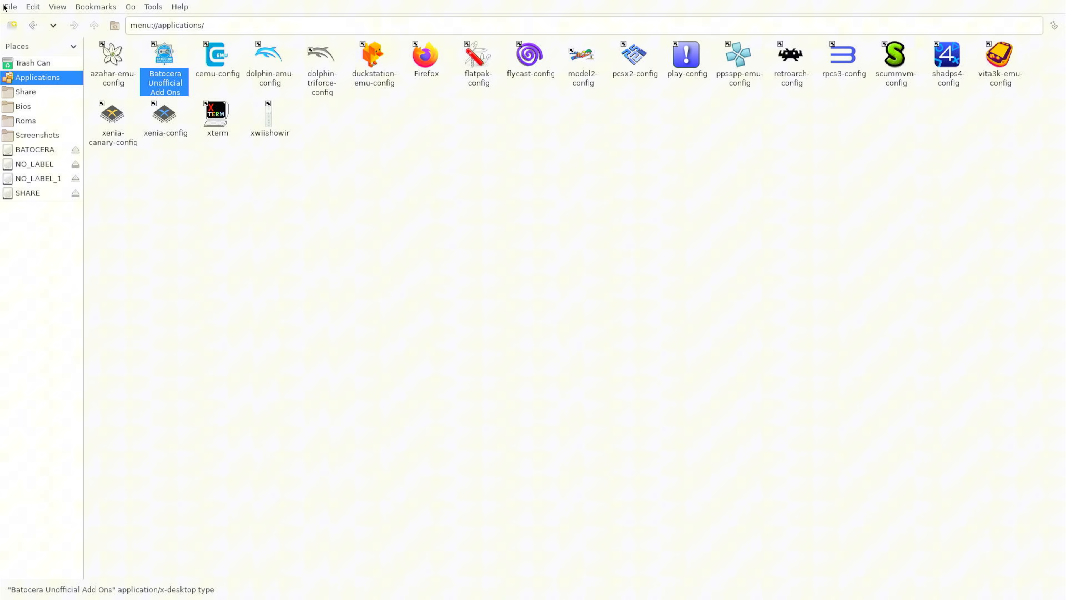
Step: Close the file manager and launch Firefox from the Ports collection
left_click(10, 6)
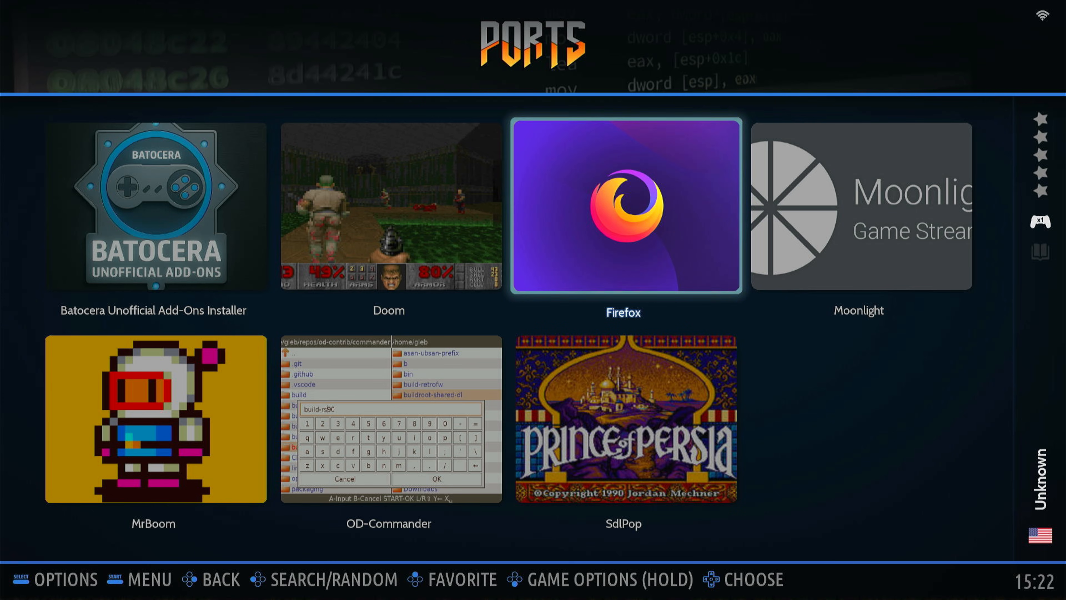
left_click(623, 207)
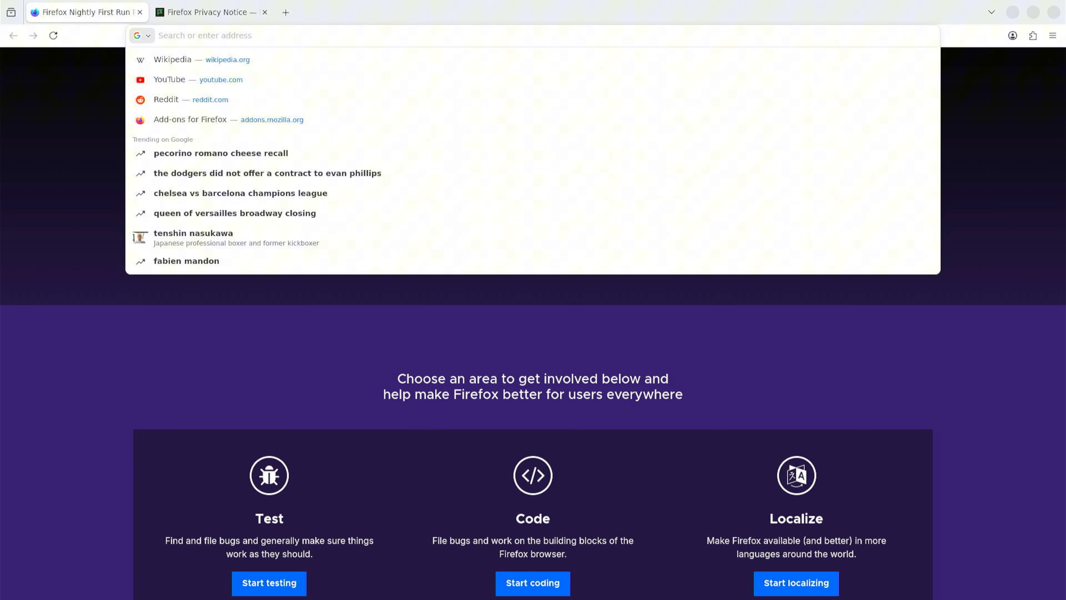
type("http:")
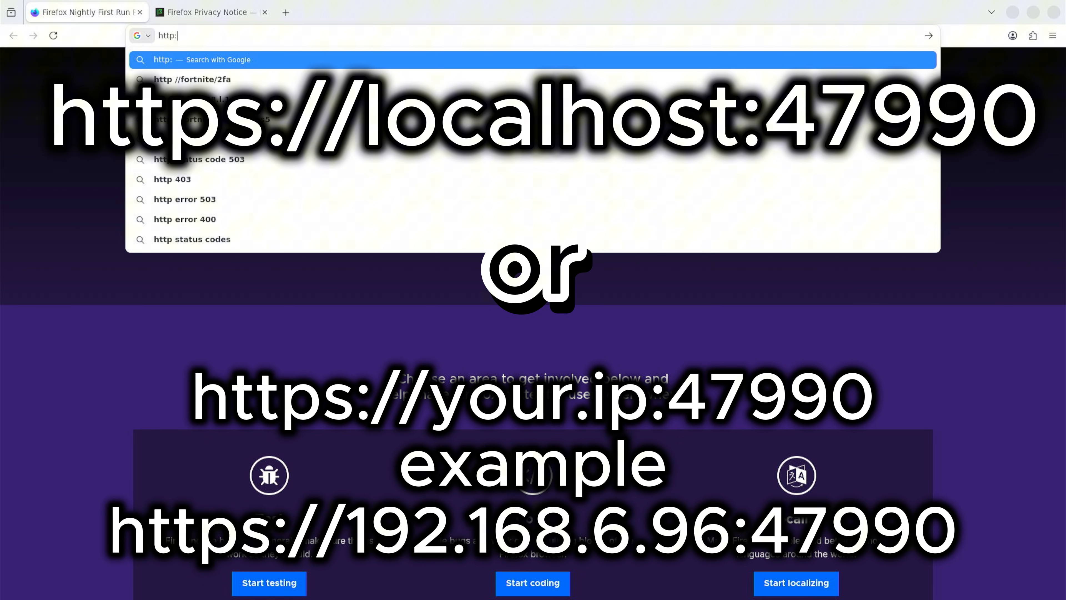
type("//")
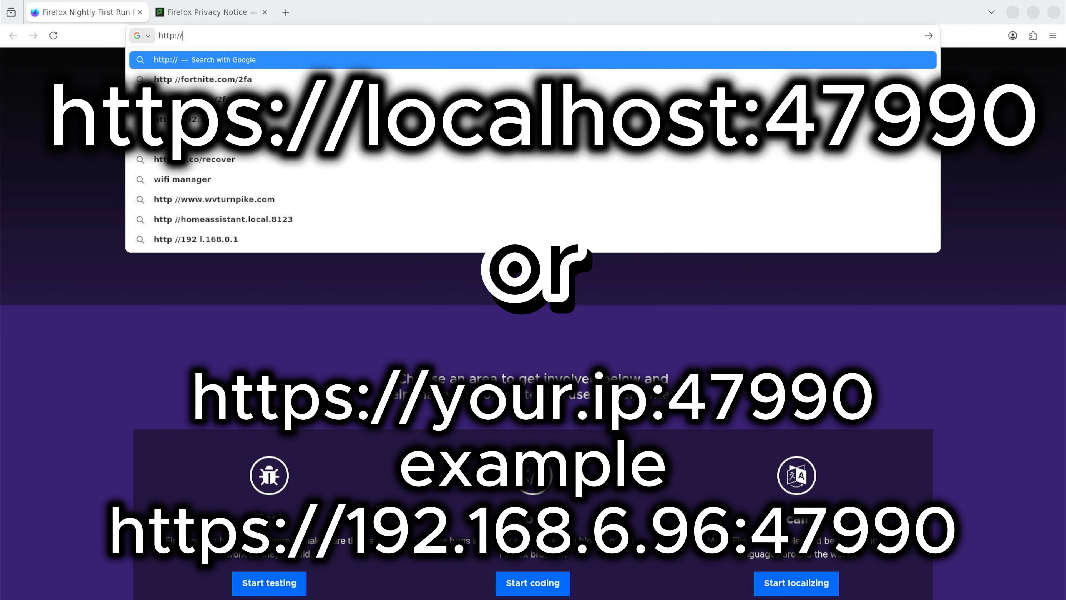
type("localhost:47990")
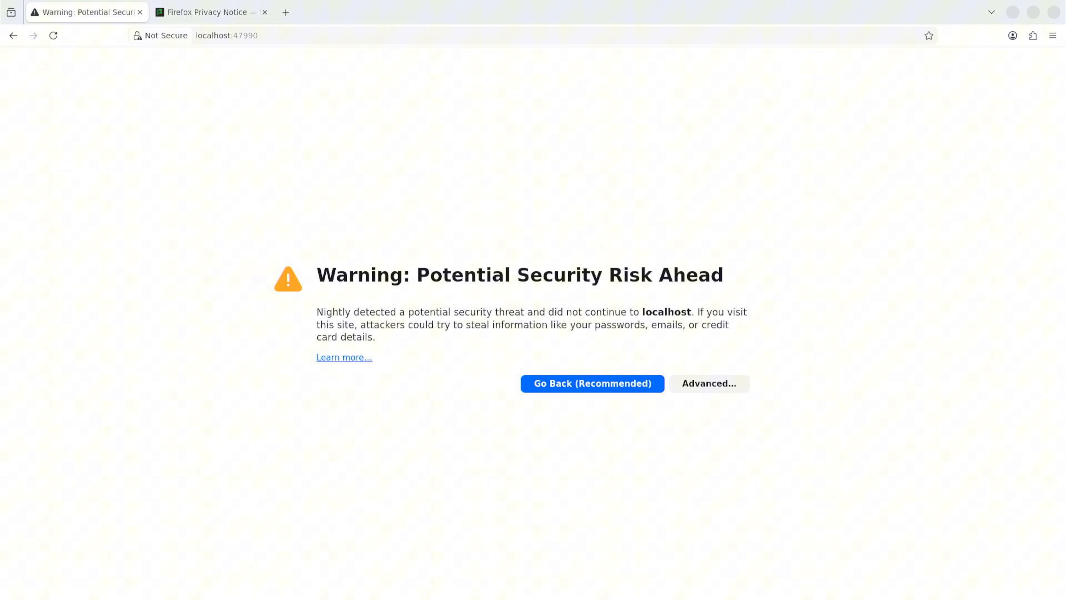
mouse_move(352, 13)
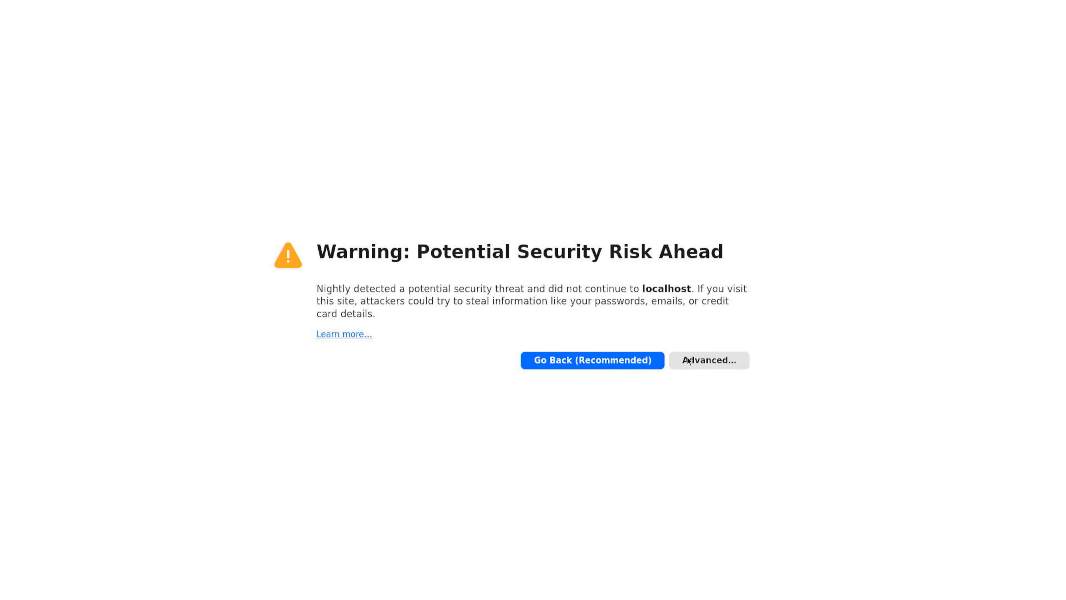
mouse_move(613, 345)
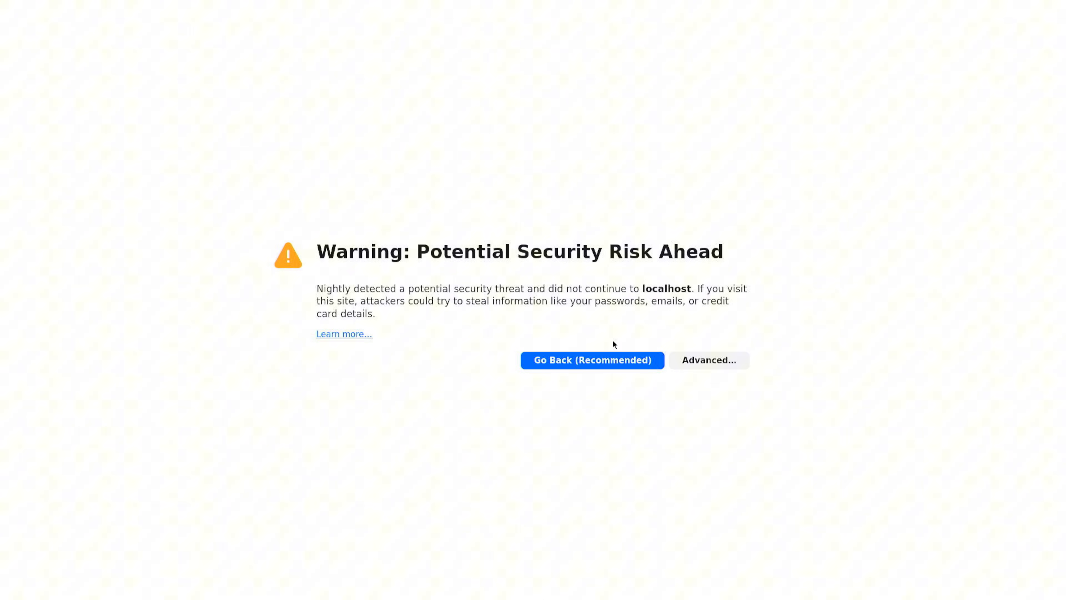
mouse_move(567, 373)
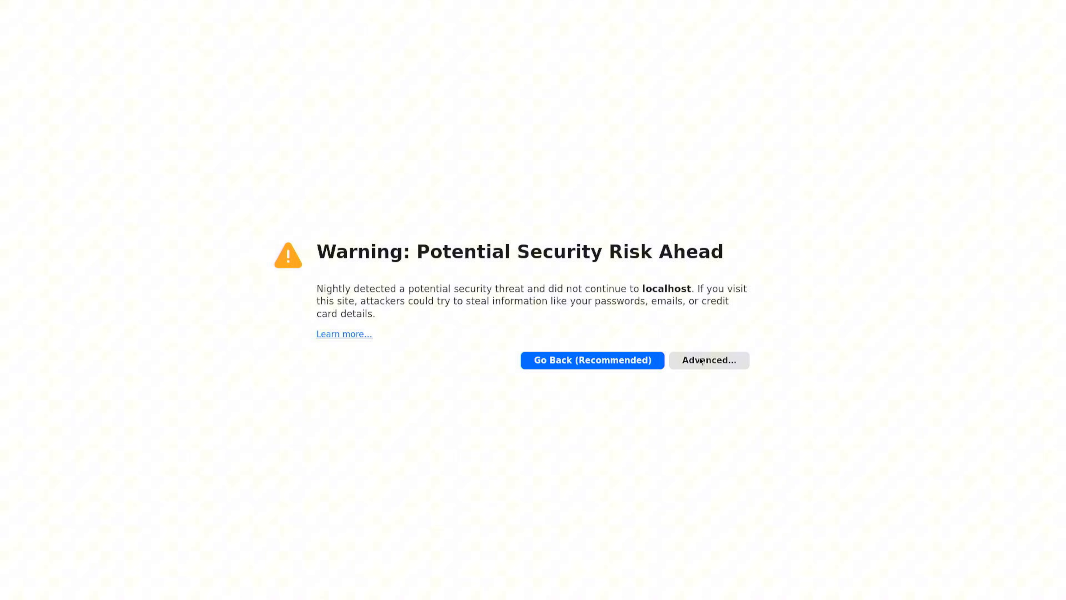
Step: Reveal the Advanced details showing localhost:47990 uses a self-signed certificate
left_click(708, 360)
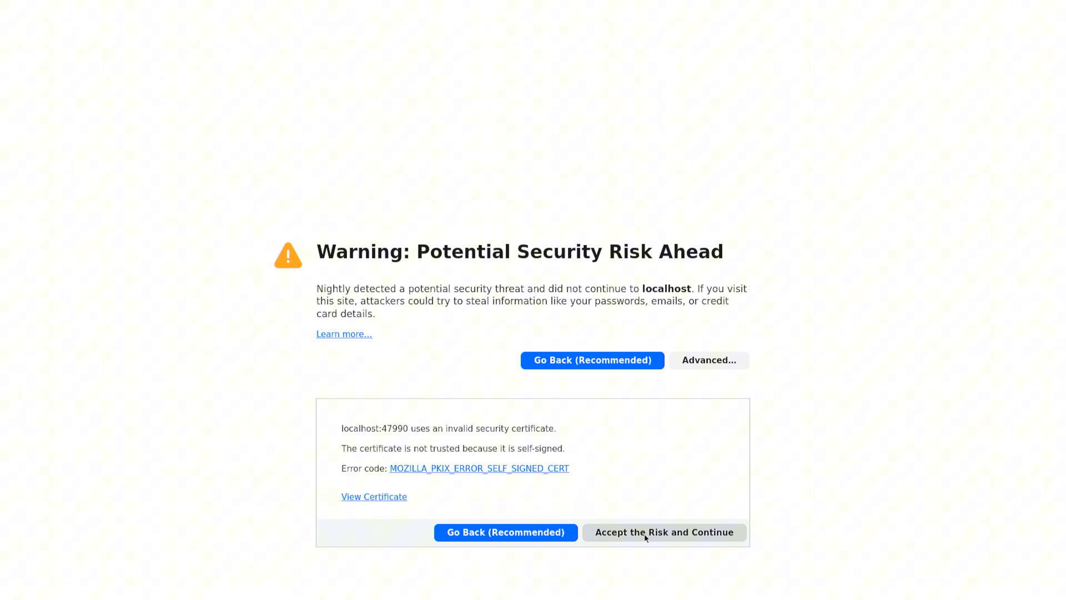
Step: Accept the certificate risk and create the sunshine user's web UI password with confirmation
left_click(664, 532)
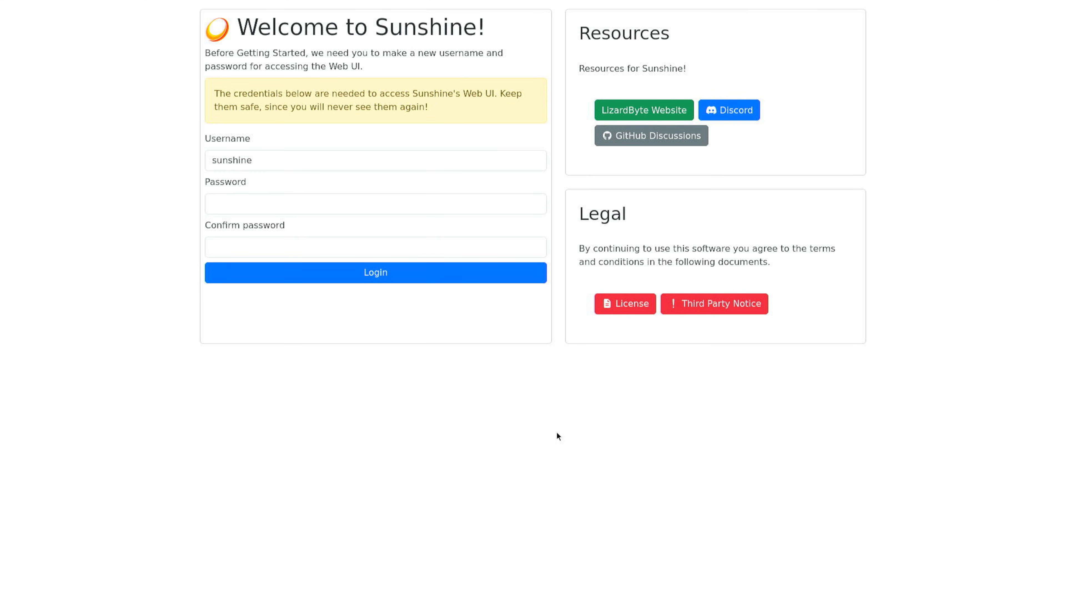
mouse_move(517, 209)
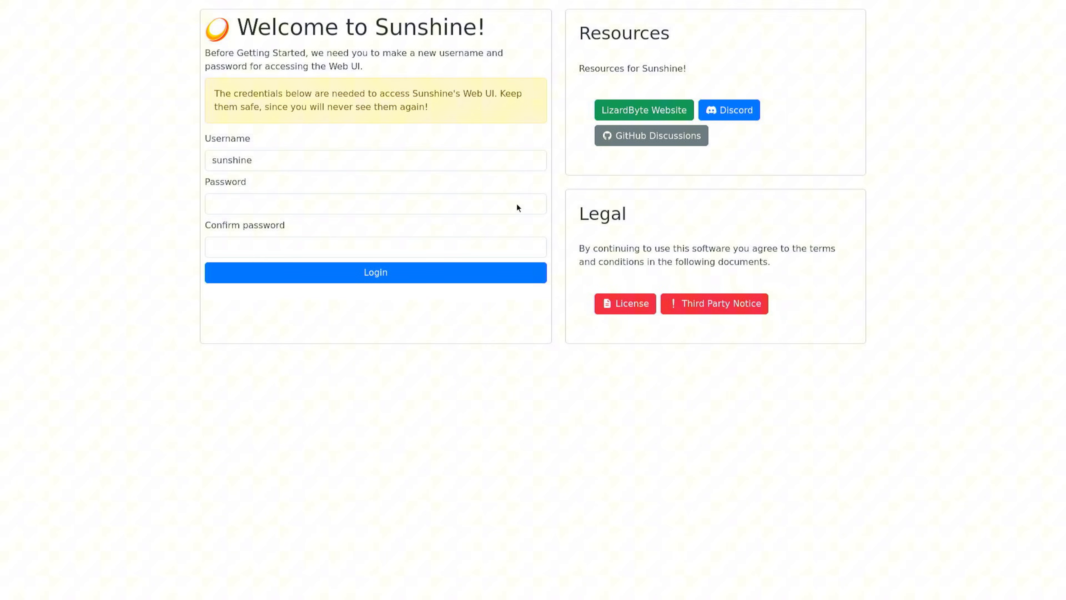
mouse_move(269, 147)
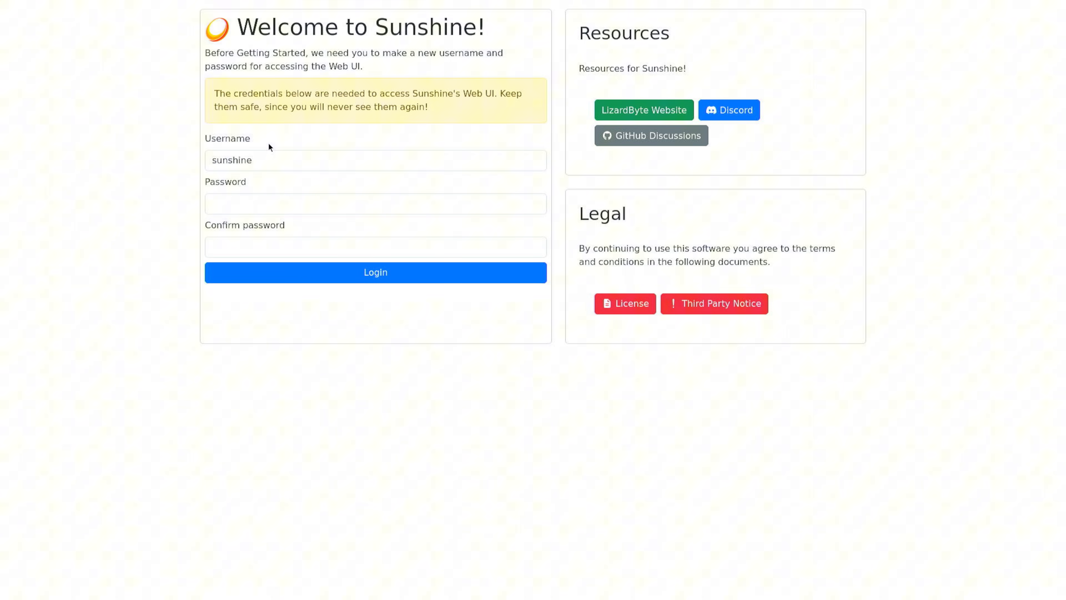
mouse_move(258, 217)
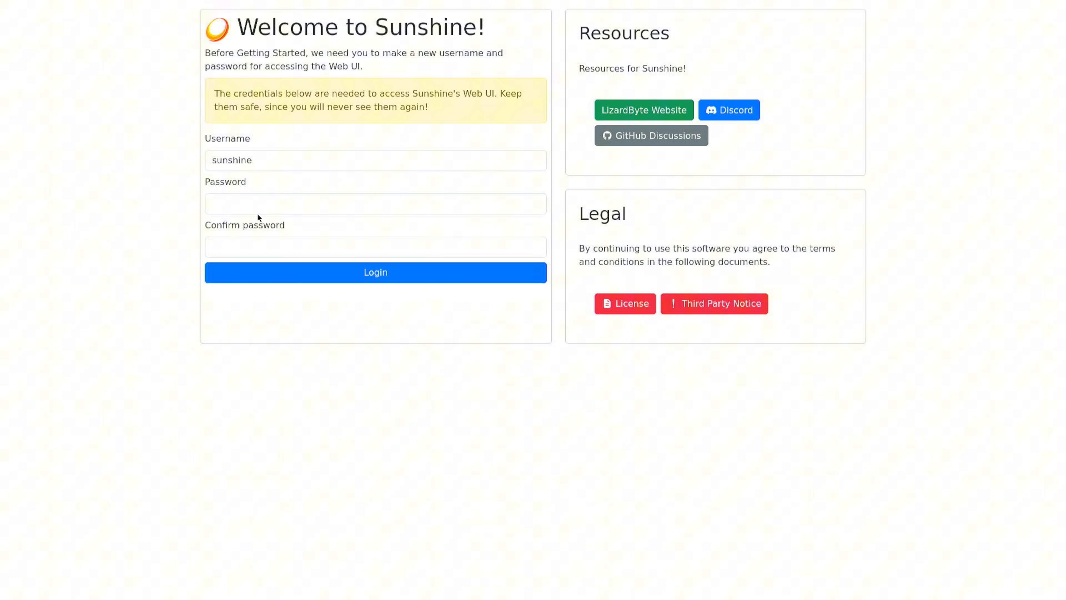
left_click(375, 204)
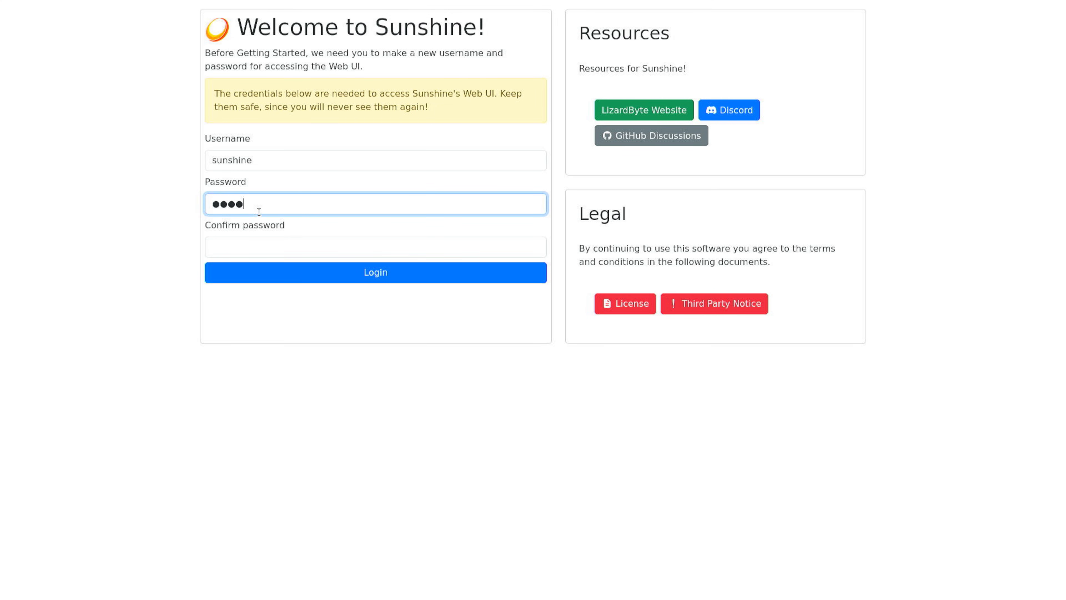
left_click(375, 247)
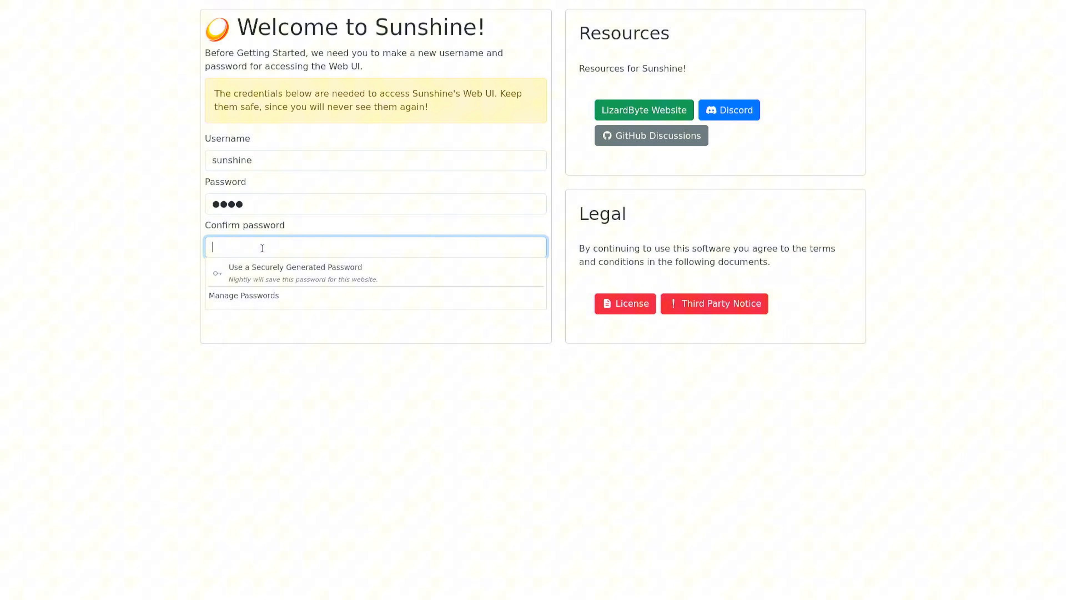
type("•••")
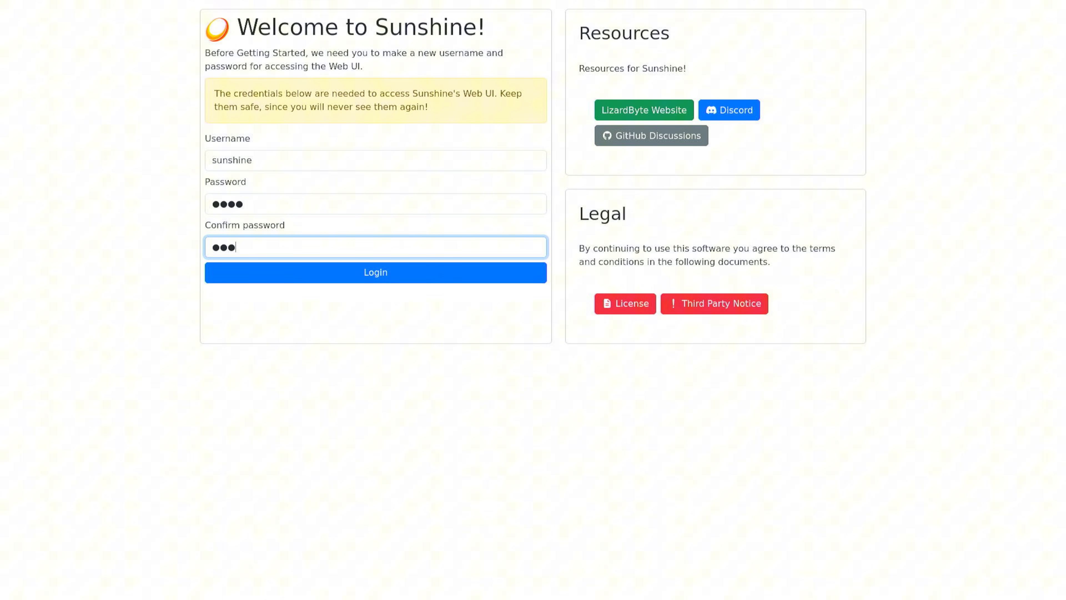
left_click(375, 272)
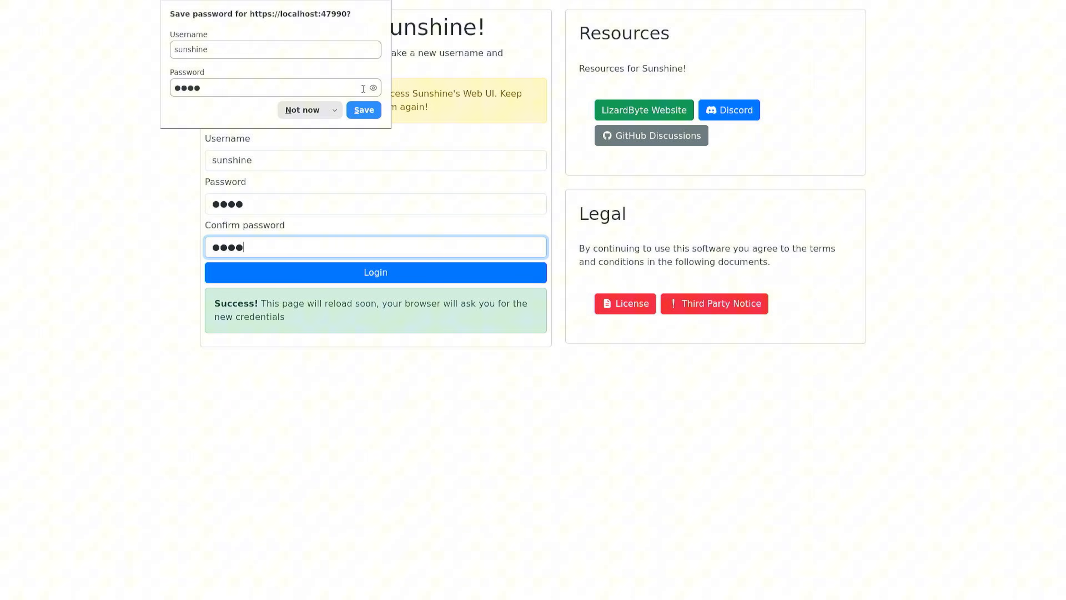
Step: Keep the saved login and sign in to Sunshine with the new sunshine credentials
left_click(363, 109)
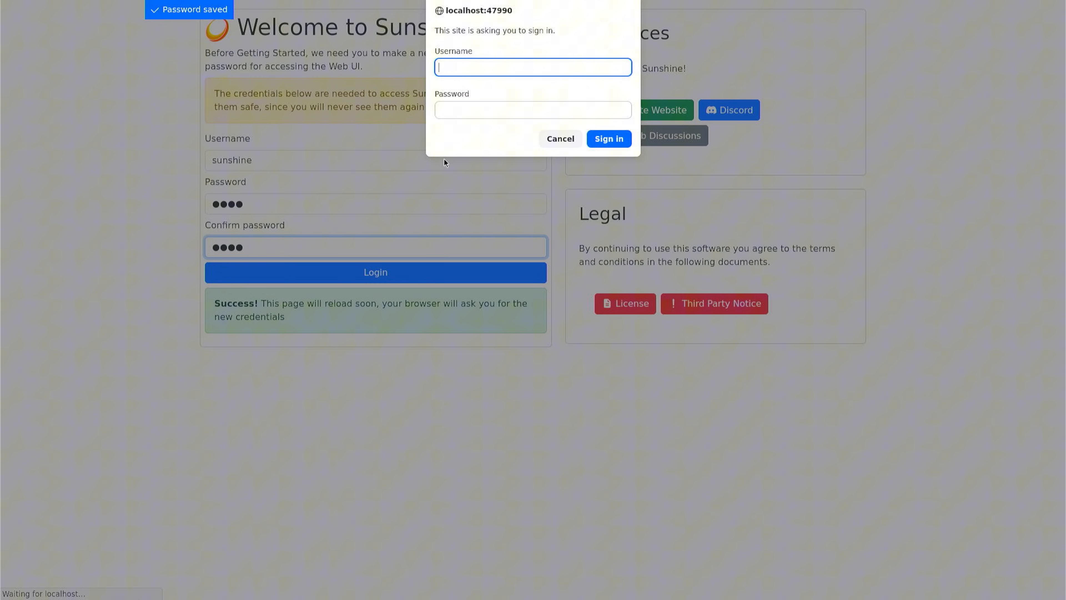
mouse_move(483, 63)
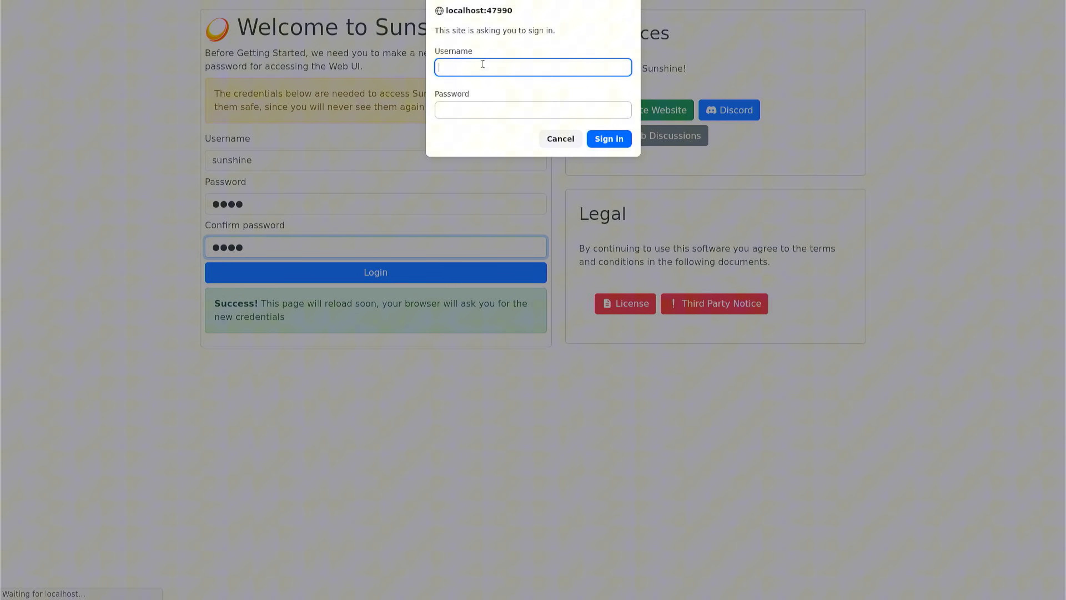
type("sunshine")
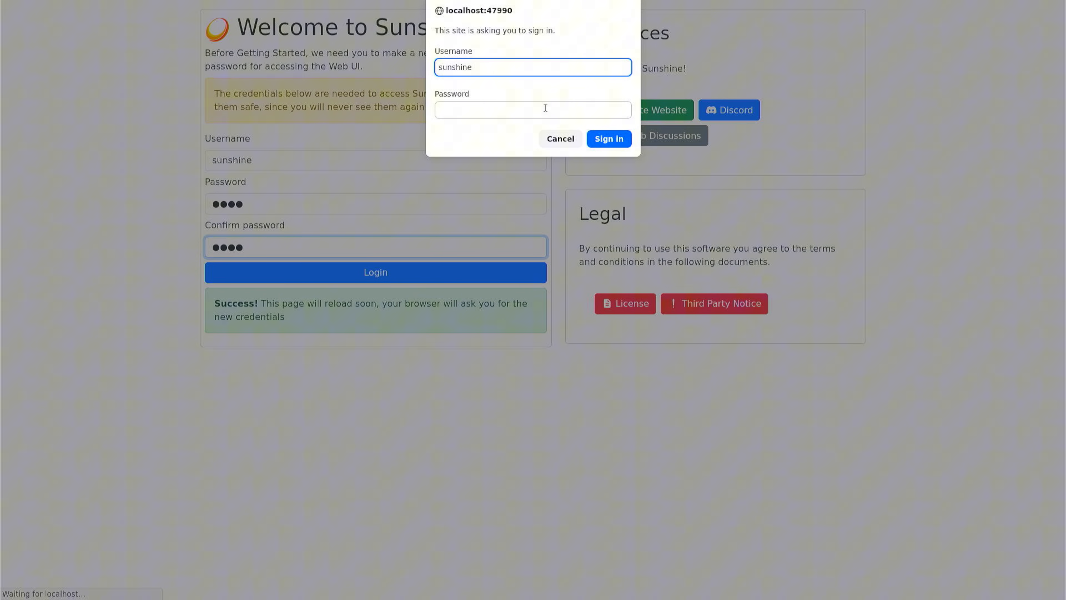
type("••")
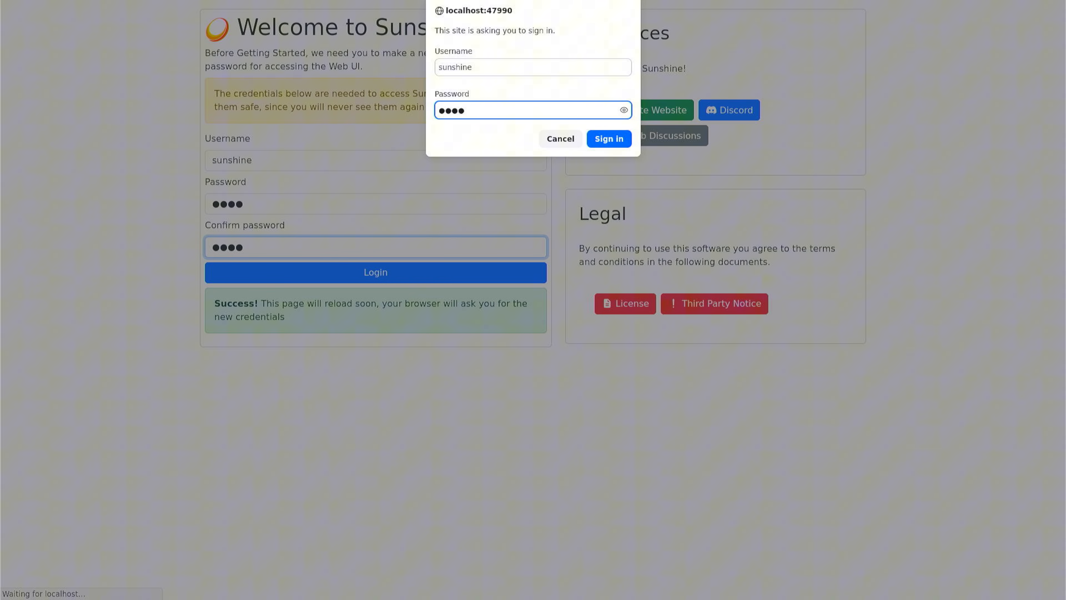
left_click(609, 138)
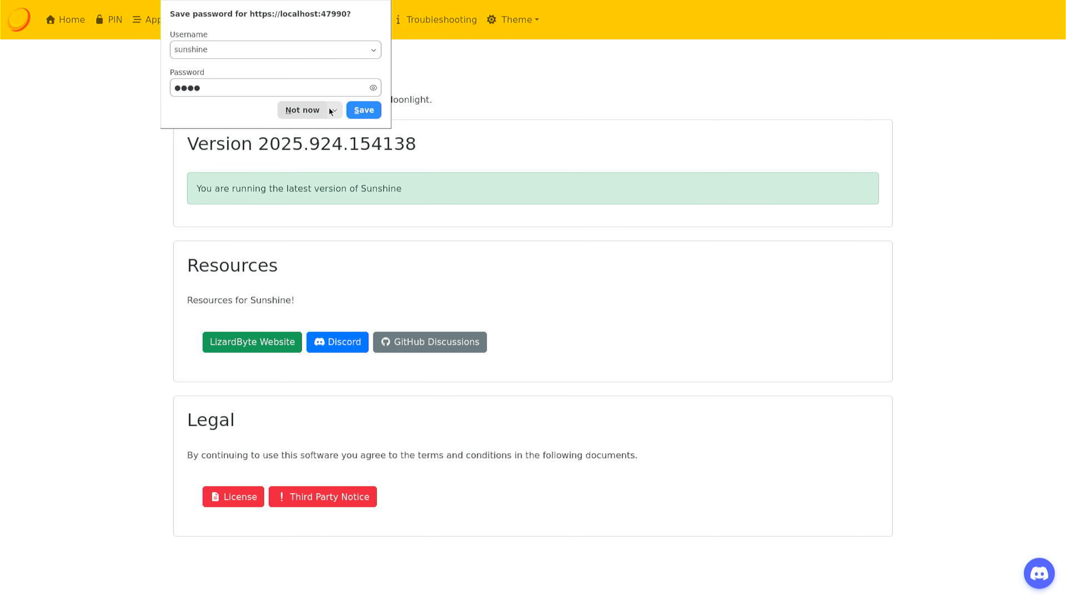
Step: Save the Sunshine login in Firefox and head to the PIN pairing page
left_click(363, 109)
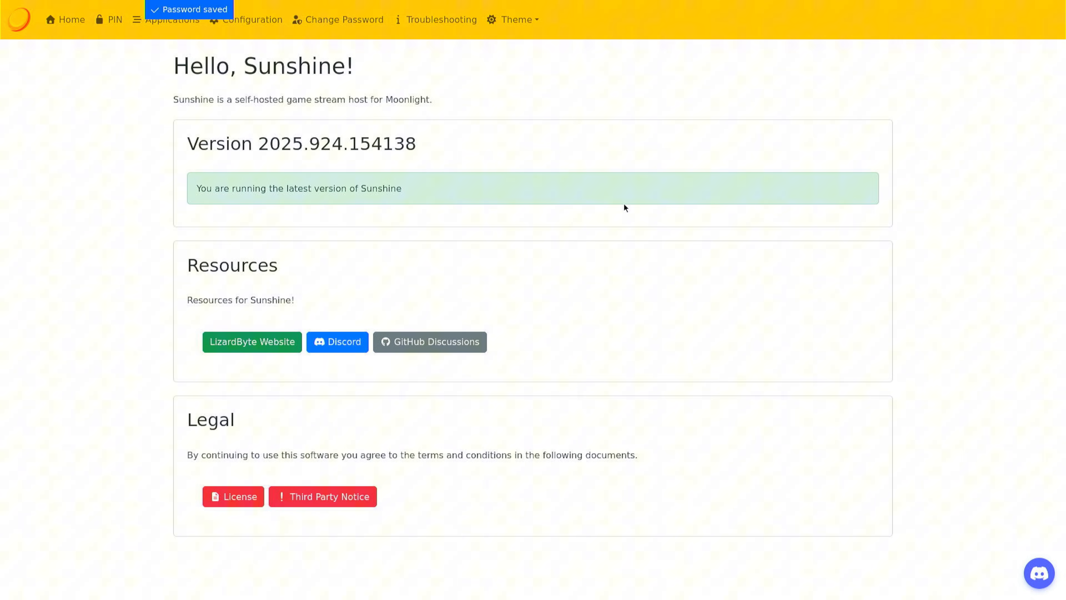
mouse_move(306, 36)
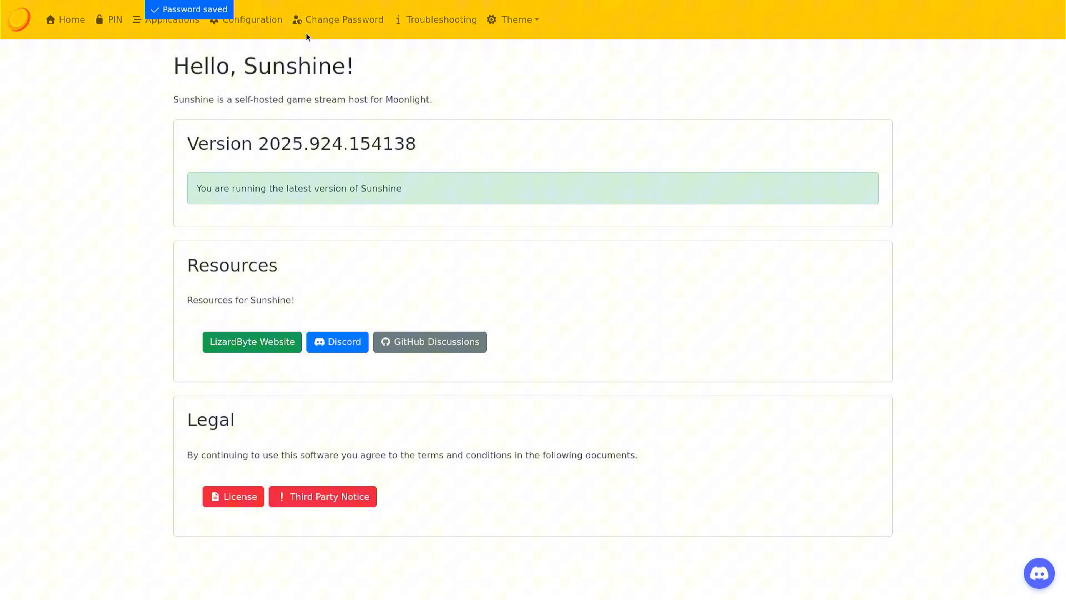
mouse_move(401, 298)
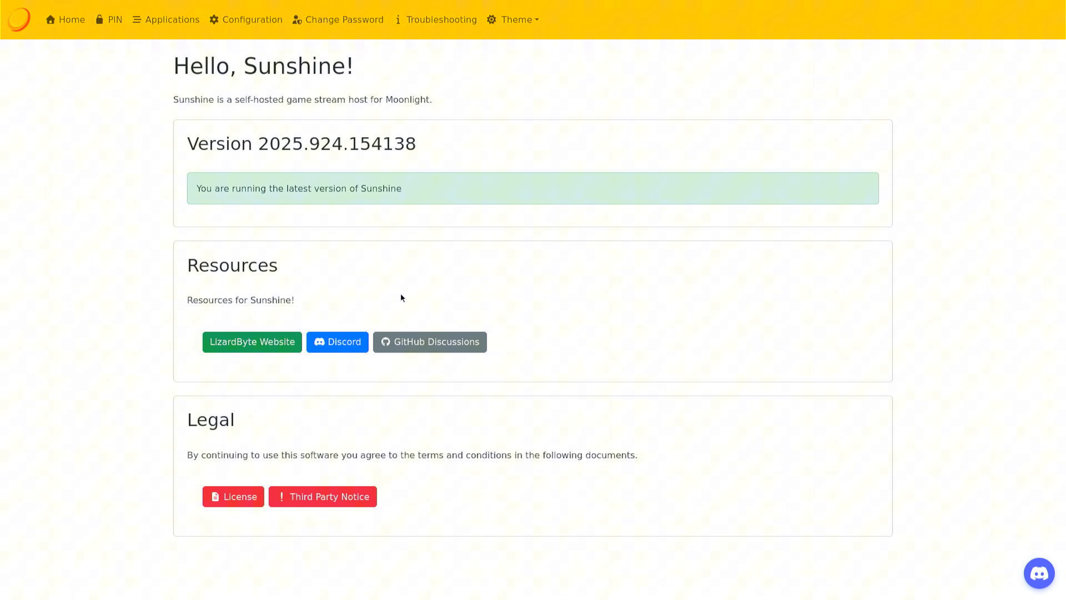
mouse_move(328, 216)
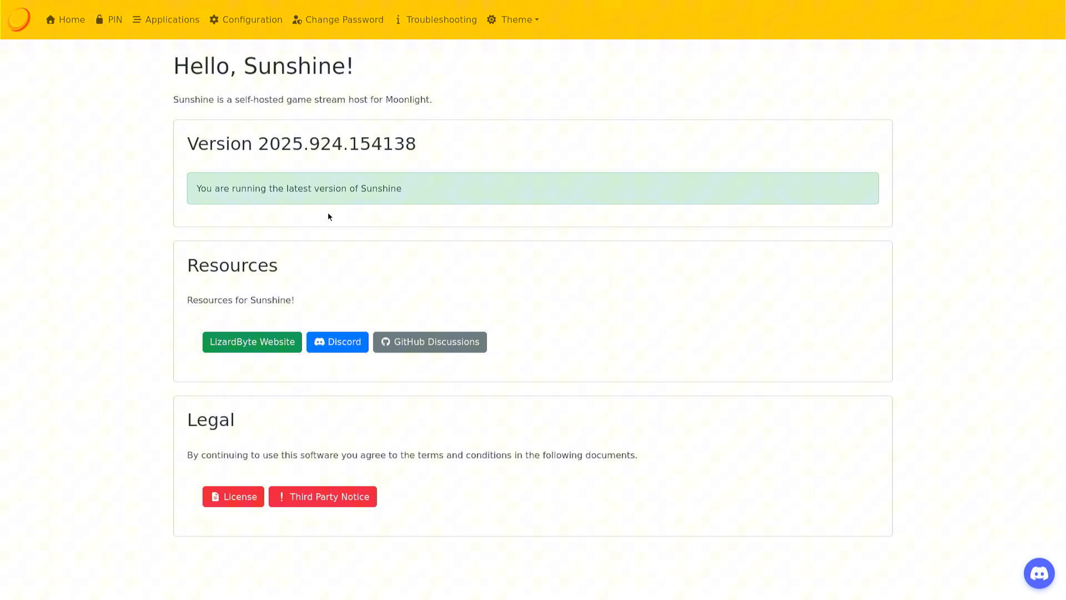
mouse_move(85, 90)
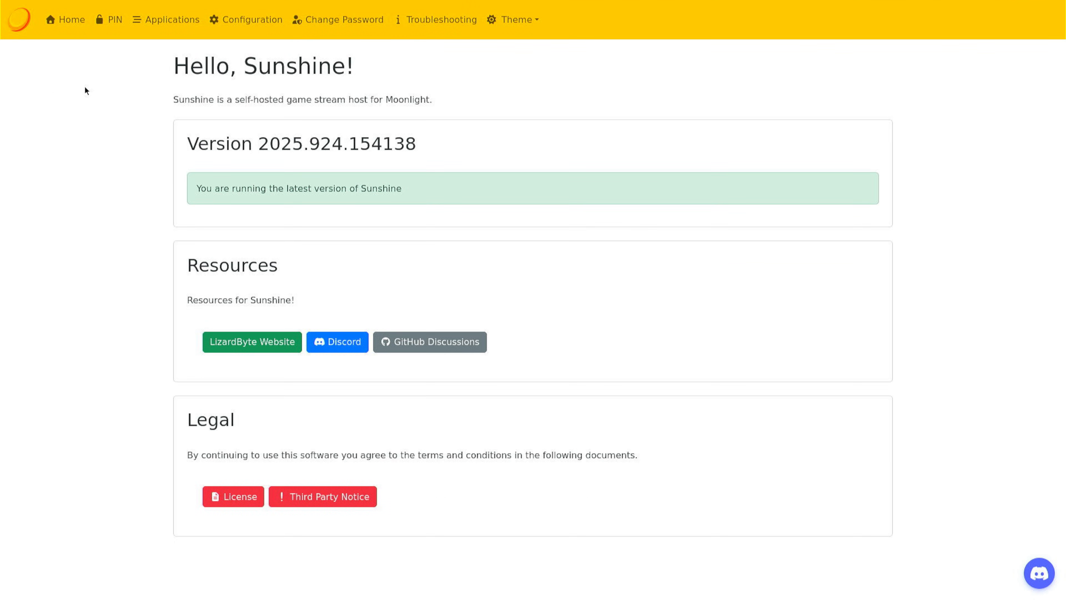
left_click(109, 19)
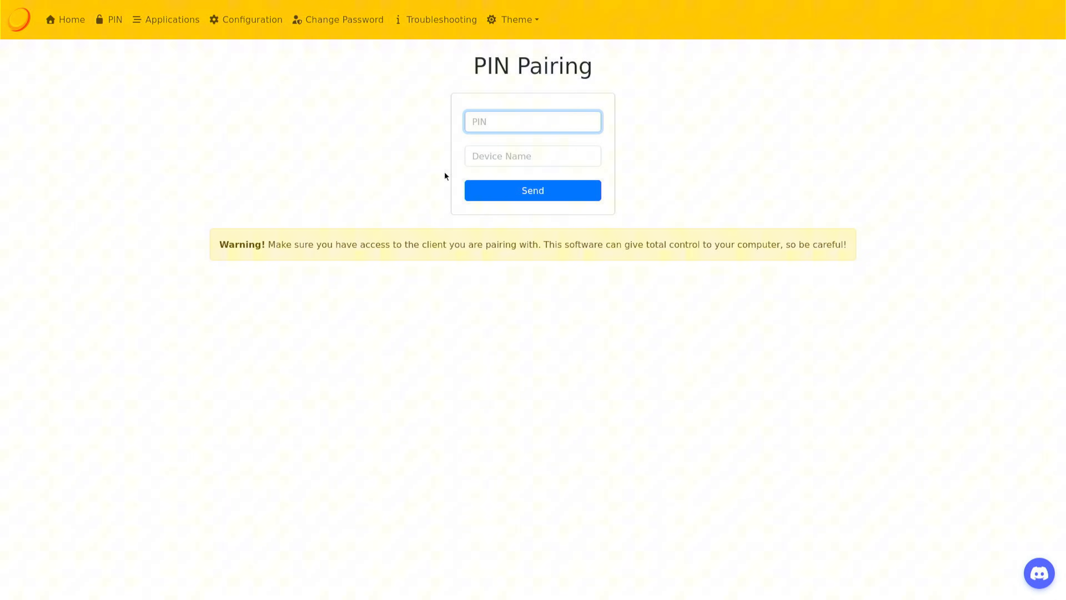
Step: Focus the empty PIN field on Sunshine's PIN Pairing page, awaiting a client
left_click(532, 191)
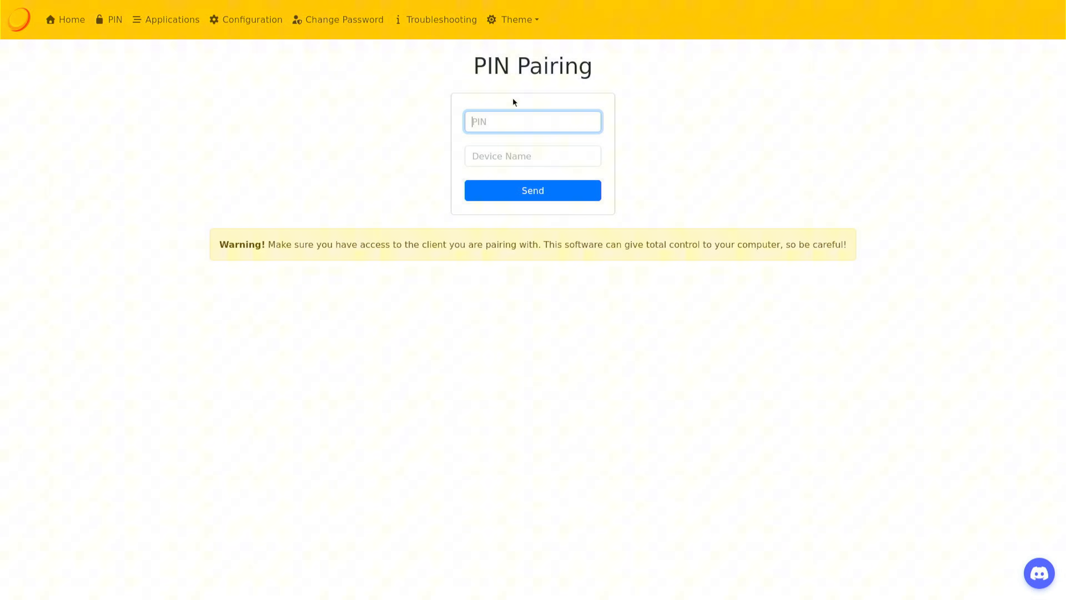
mouse_move(454, 73)
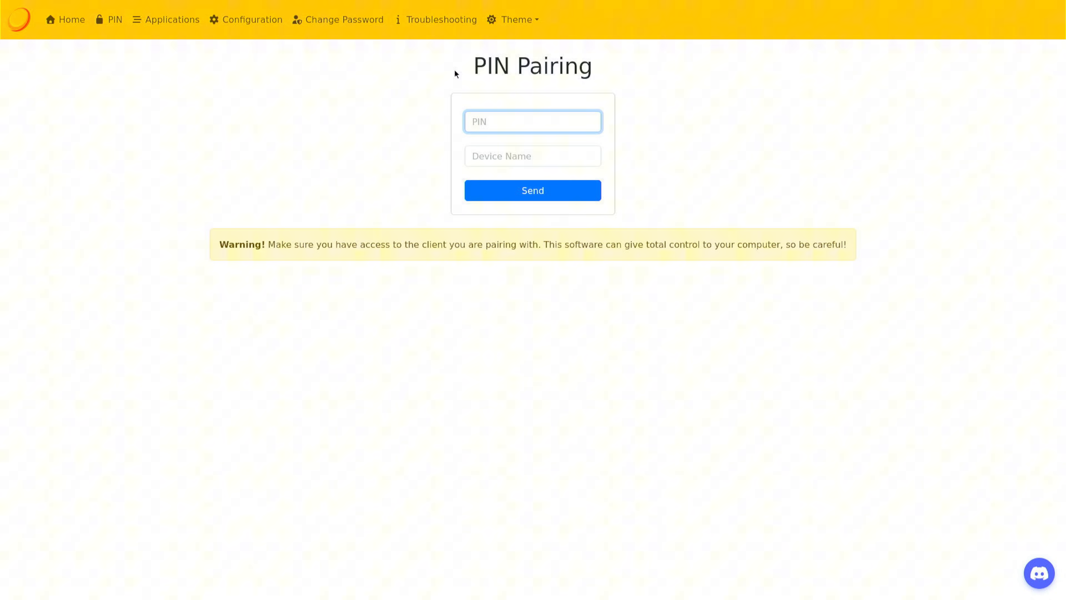
left_click(533, 122)
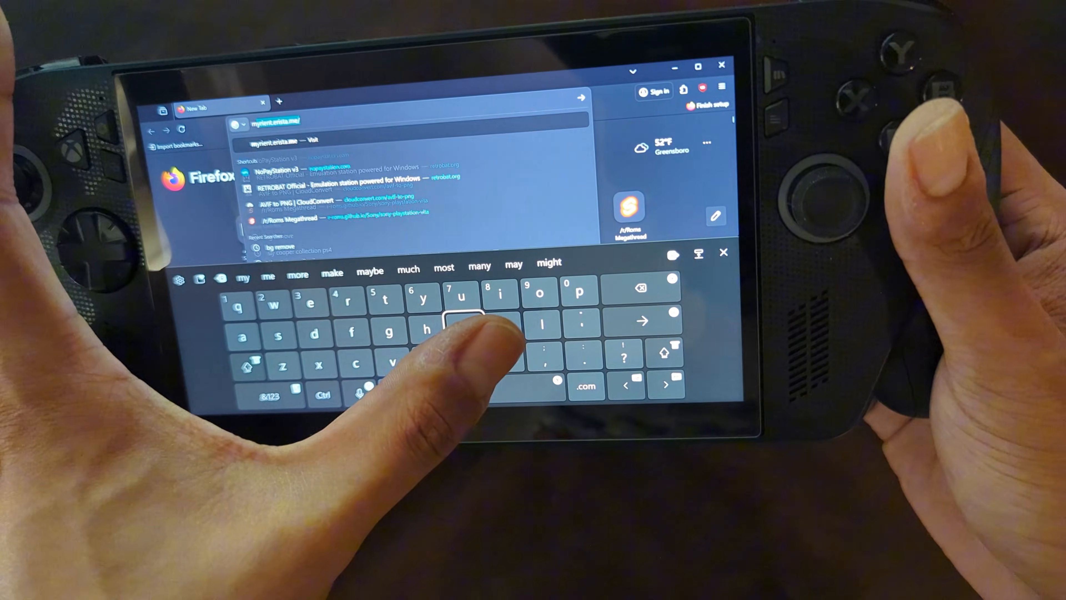
Step: Load moonlight-stream.org in Firefox on the ROG Ally X
type("moonsh")
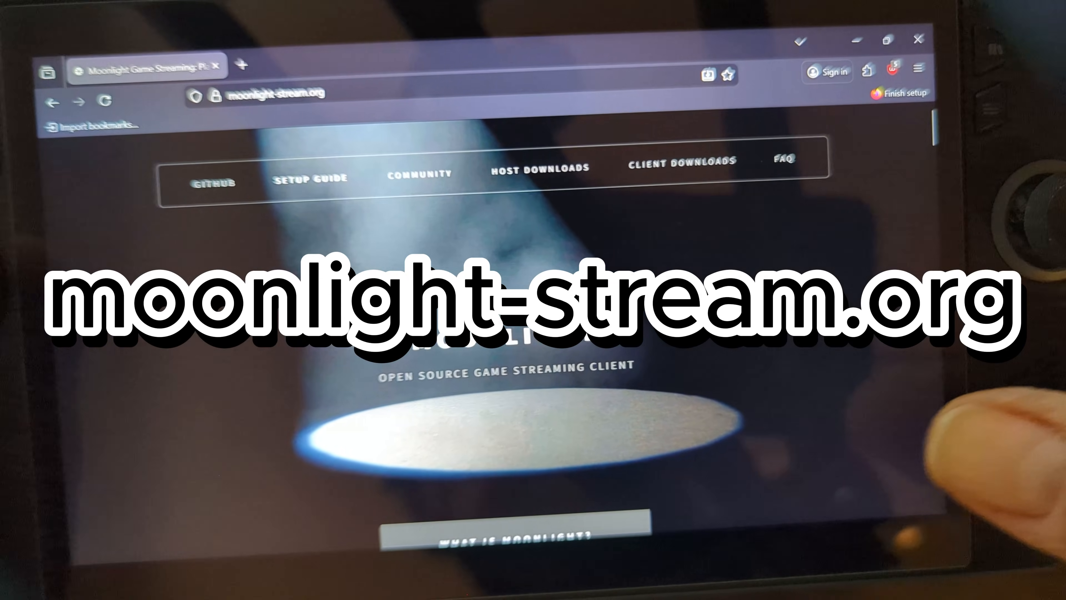
Step: Download the Moonlight for PC, Mac, and more build from the website
scroll("down", 3)
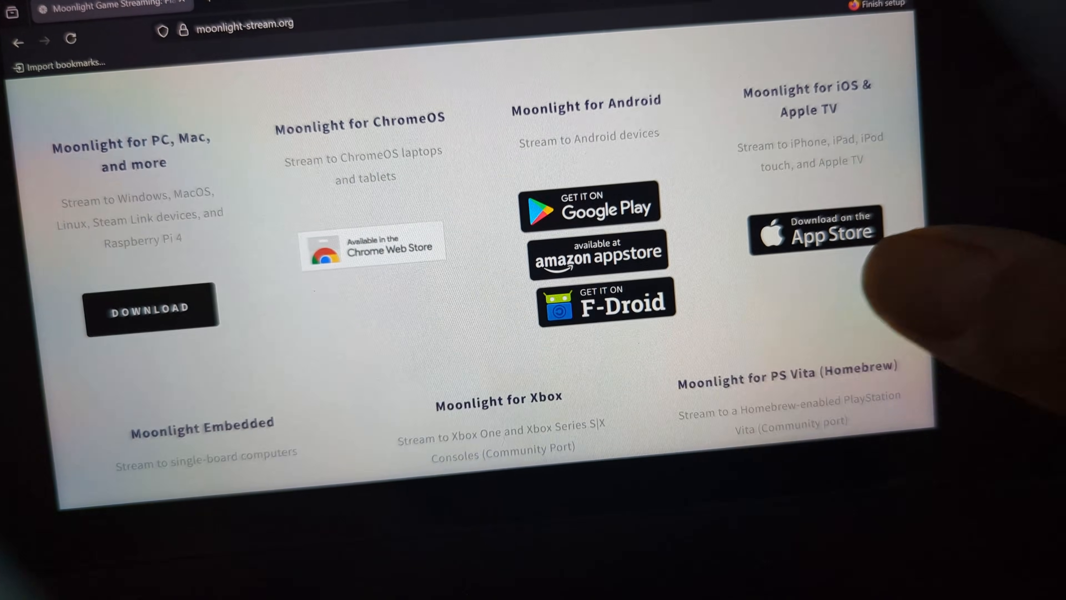
scroll("down", 3)
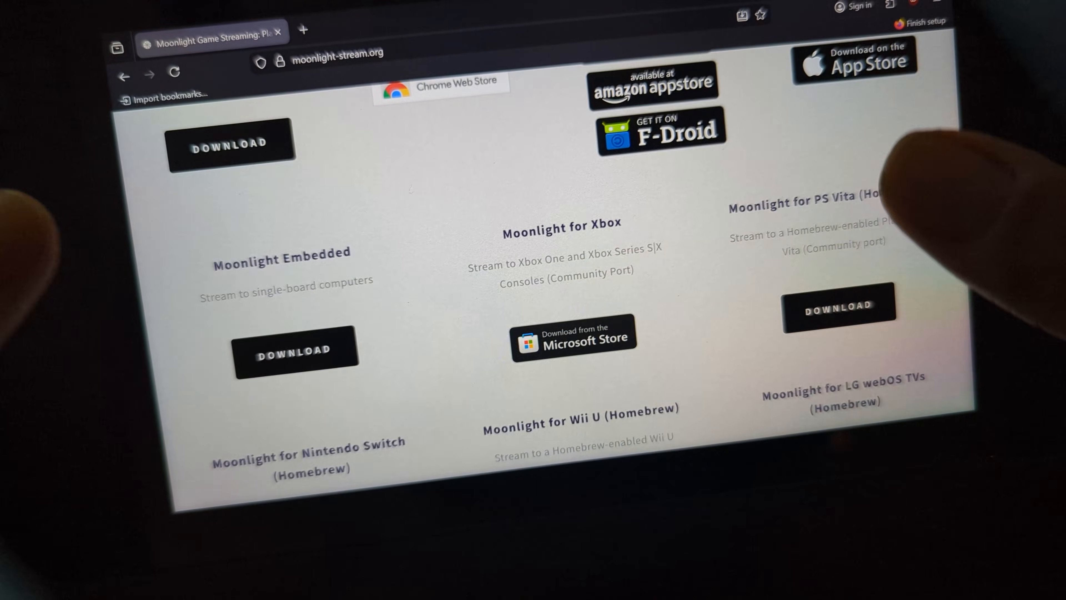
scroll("down", 3)
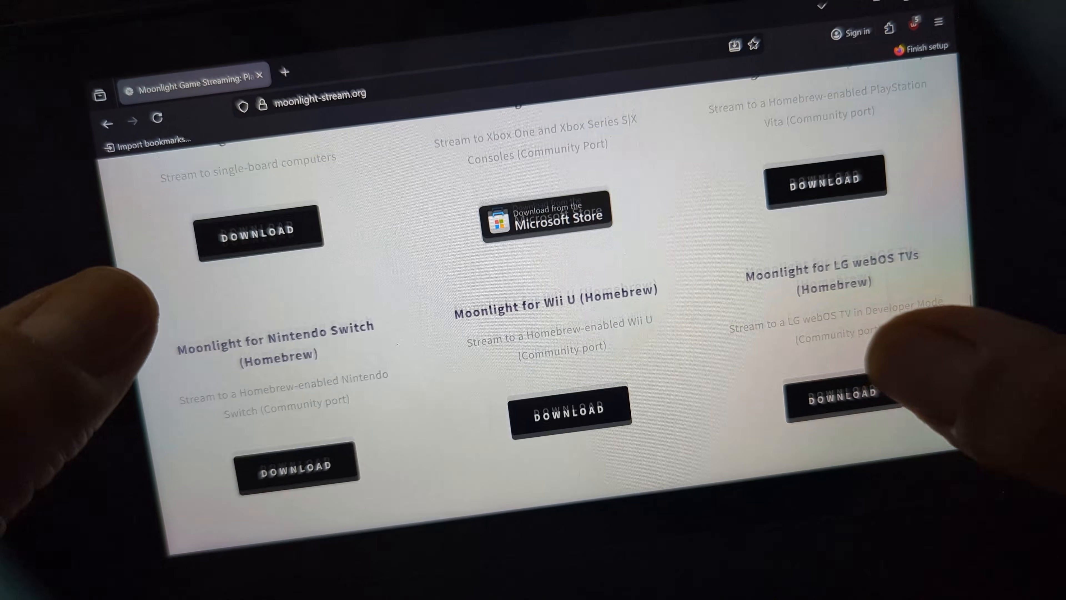
scroll("down", 3)
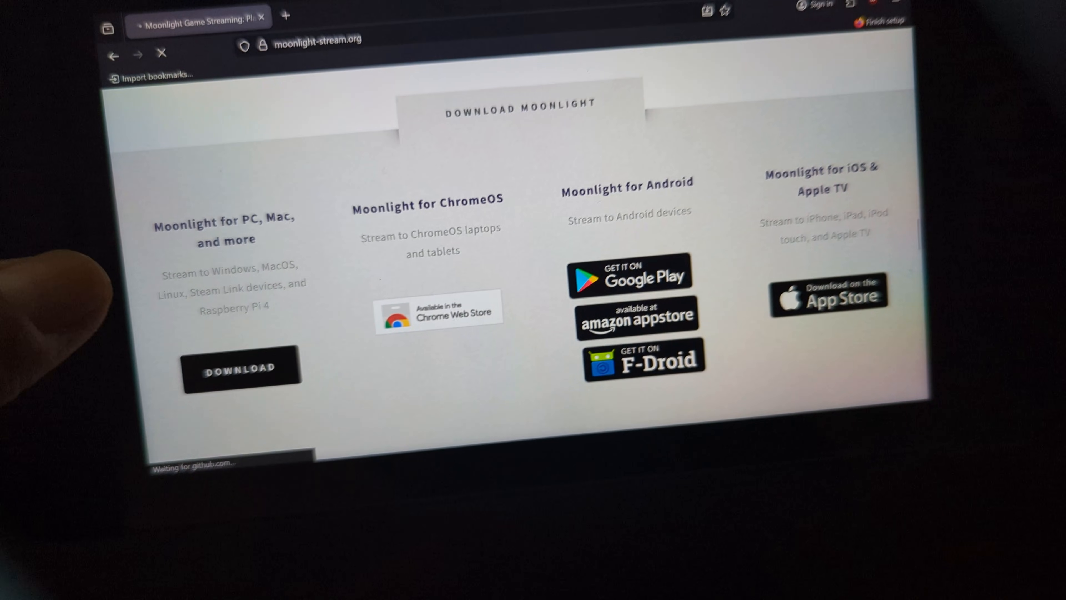
left_click(242, 367)
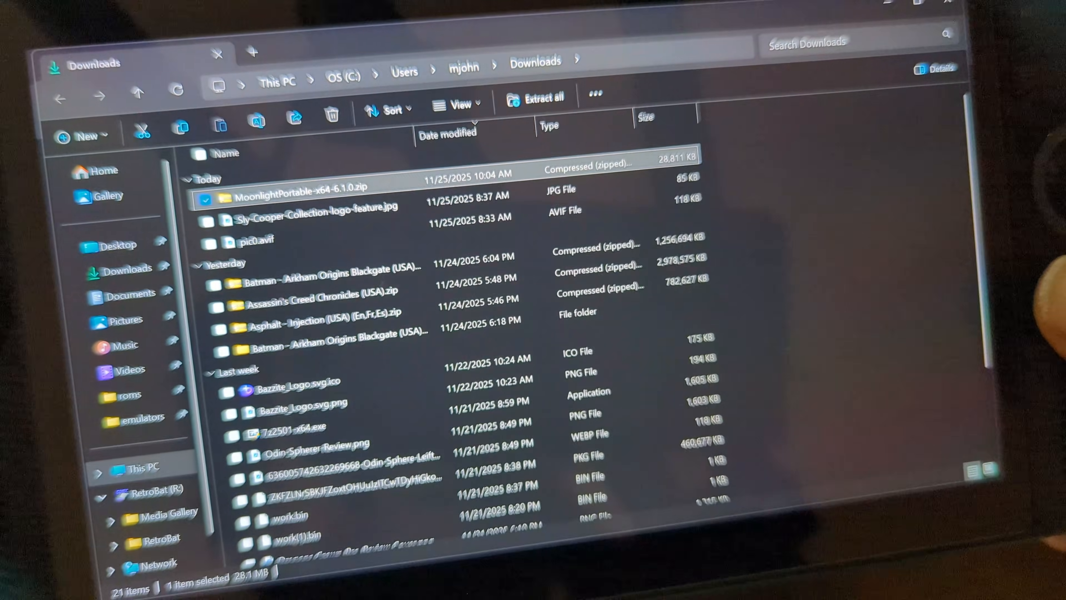
Step: Extract MoonlightPortable-x64-6.1.0.zip in Downloads and launch Moonlight.exe
left_click(536, 98)
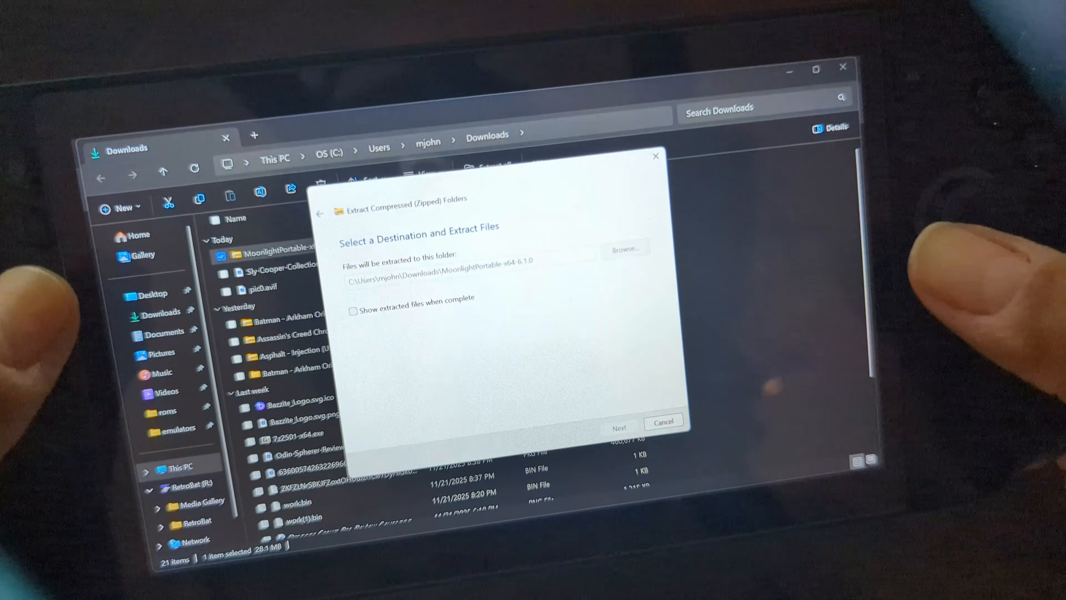
left_click(619, 428)
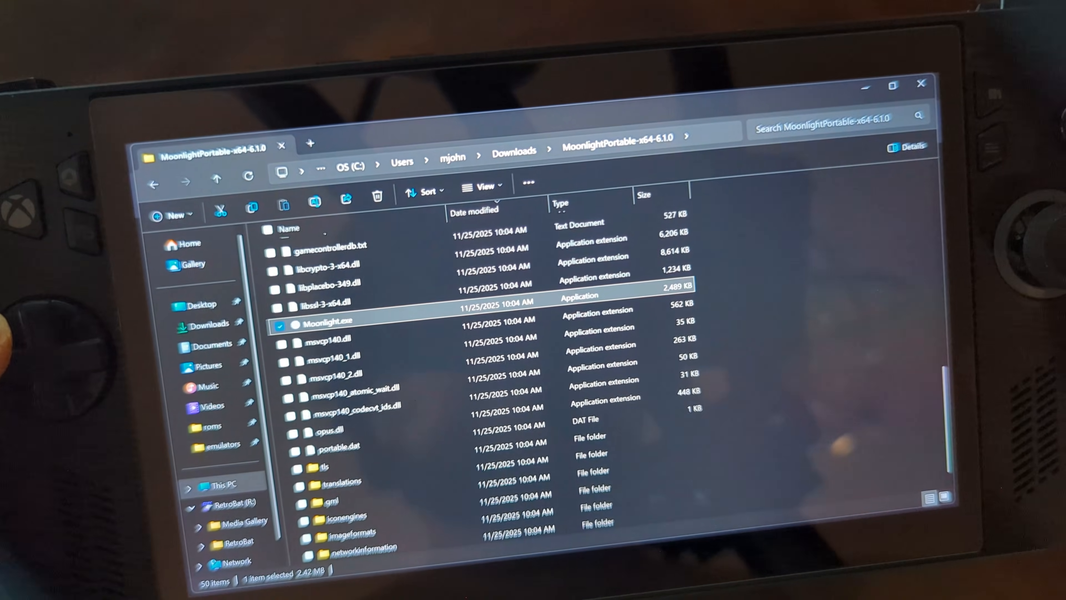
double_click(333, 322)
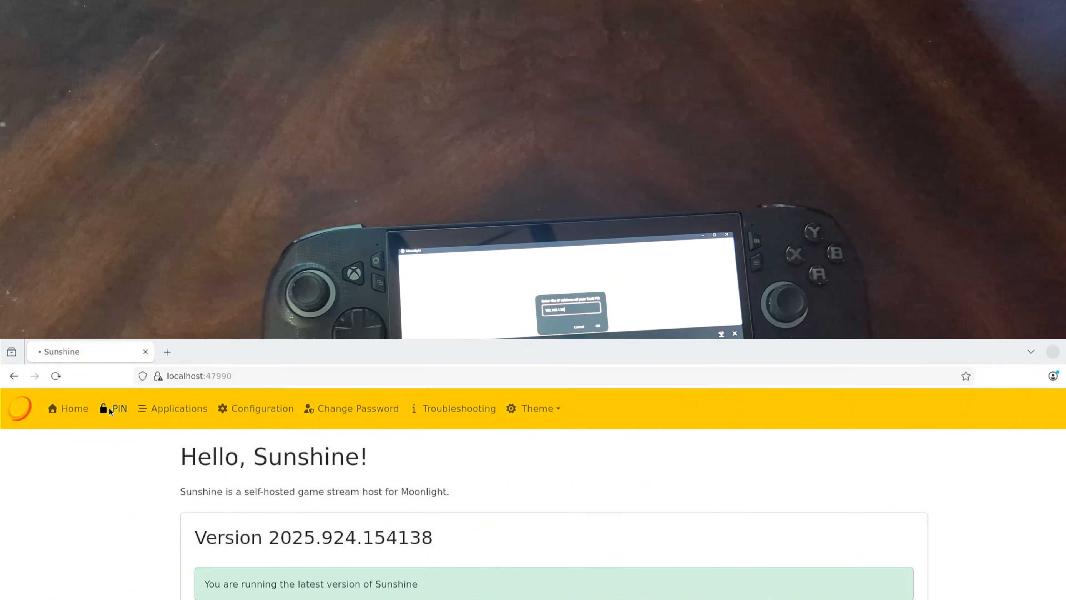
left_click(118, 409)
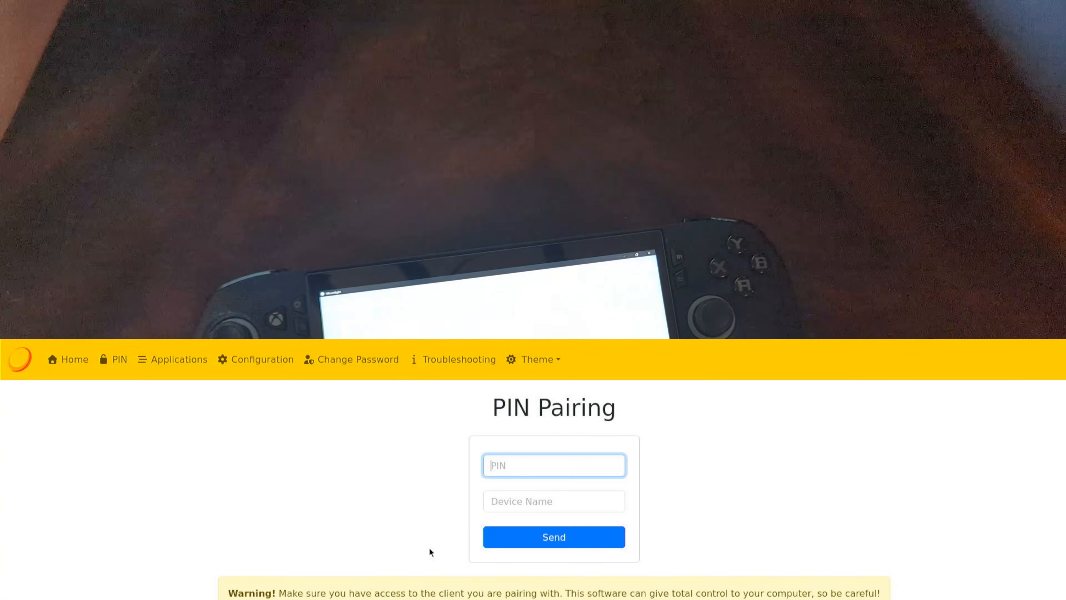
type("3740")
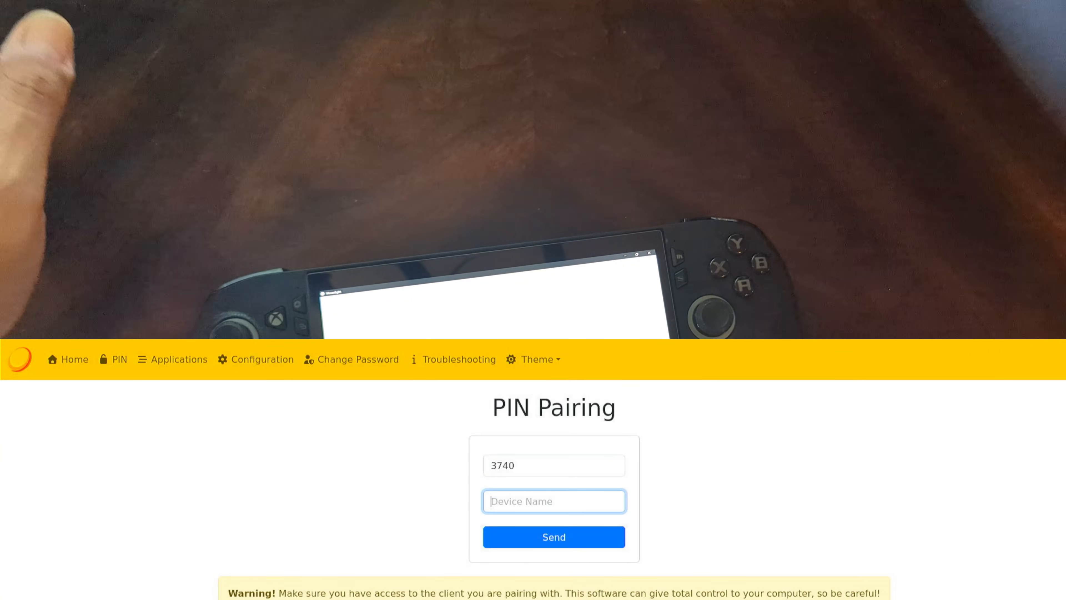
type("rog ally x")
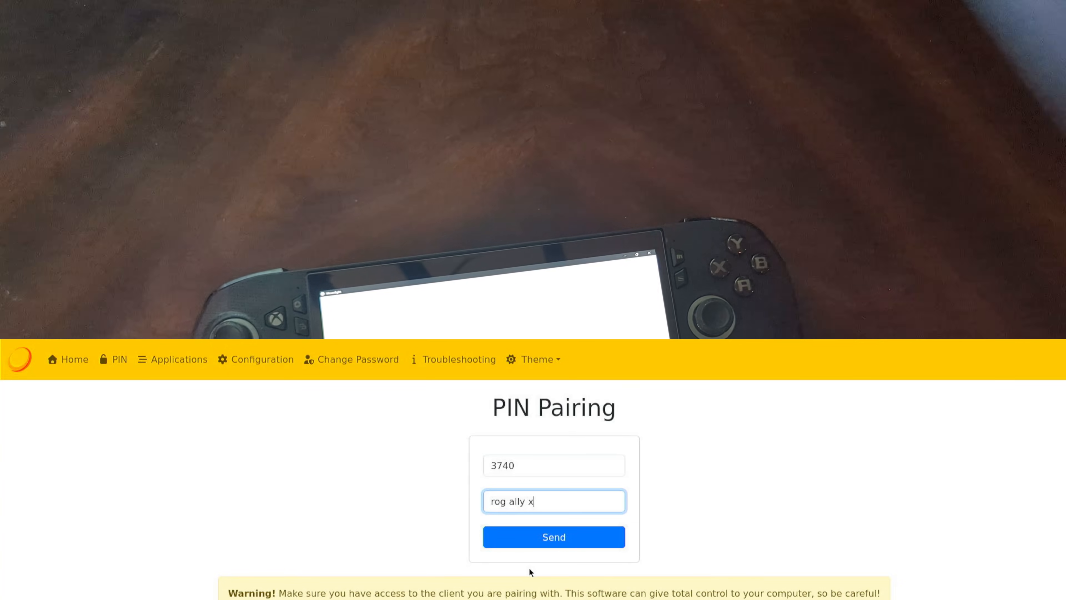
left_click(553, 536)
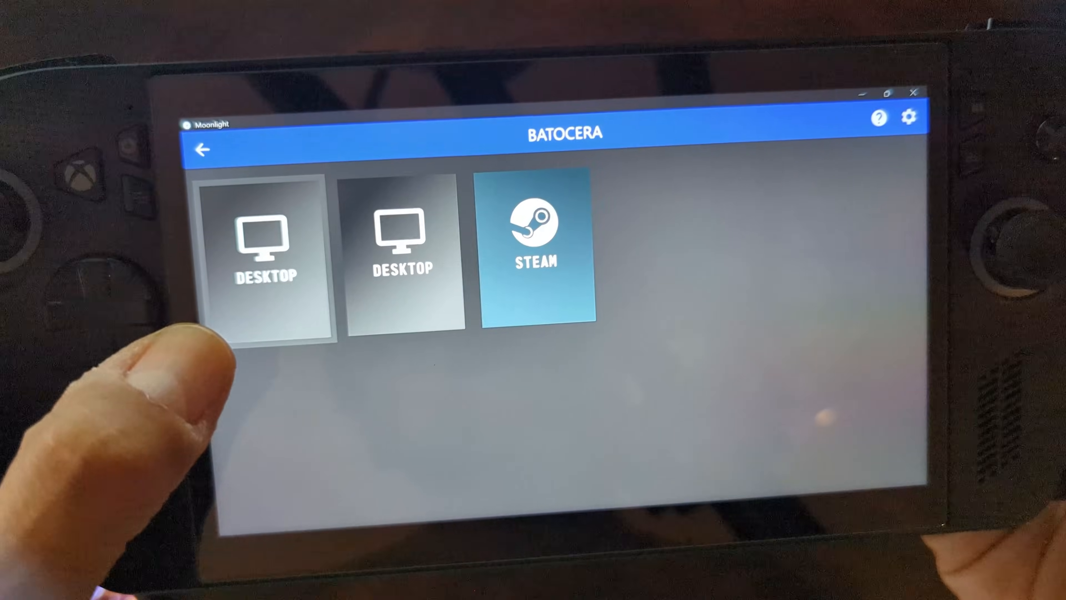
Step: Start streaming the BATOCERA host's Desktop app from Moonlight on the ROG Ally
left_click(264, 255)
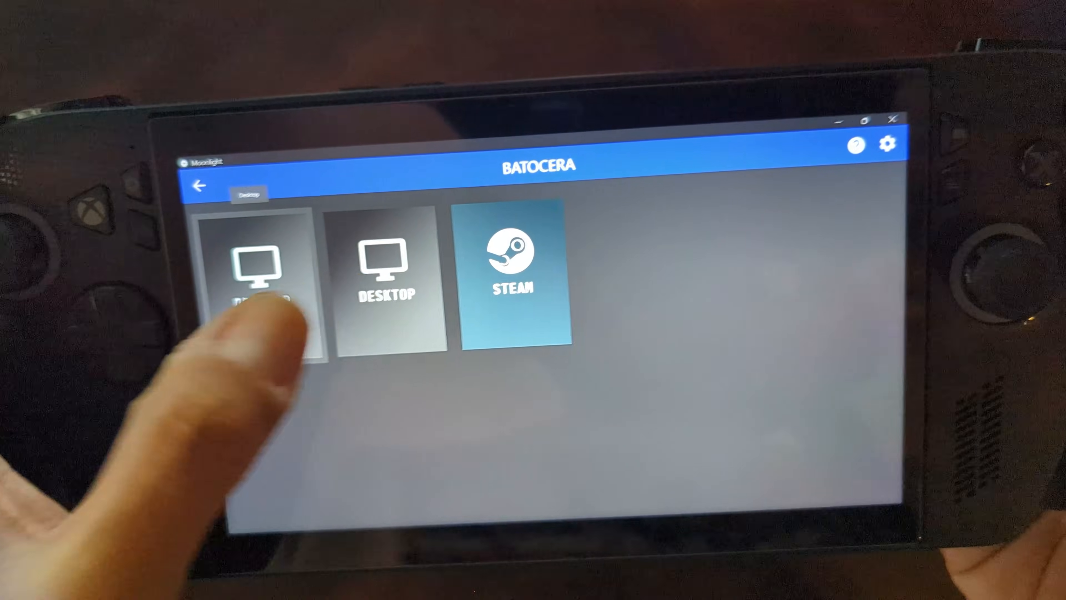
left_click(259, 279)
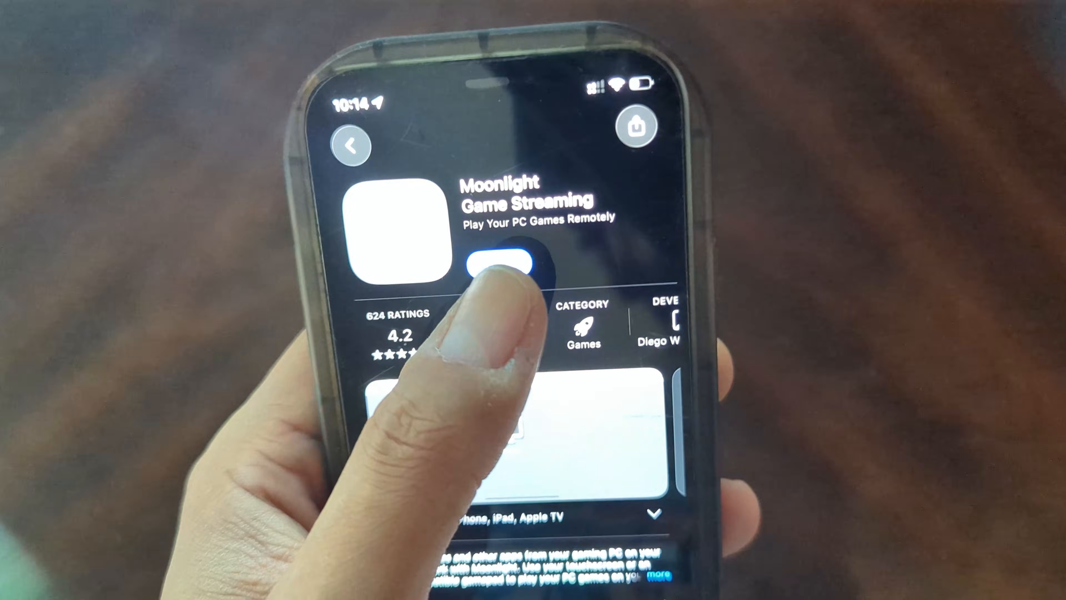
Step: Install Moonlight on the iPhone, allow local network access and select the BATOCERA host
left_click(497, 270)
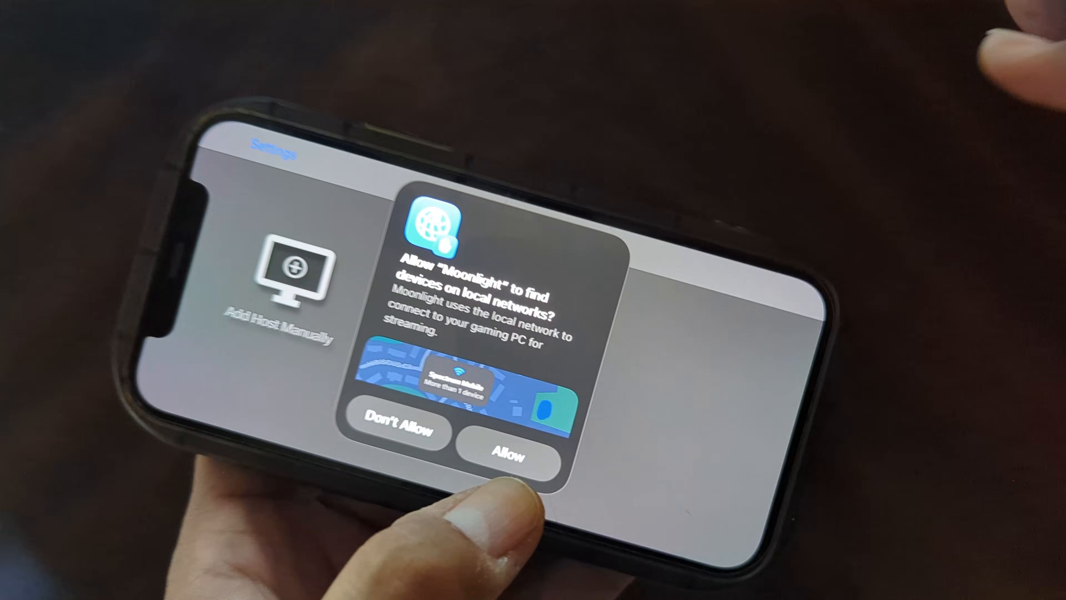
left_click(505, 454)
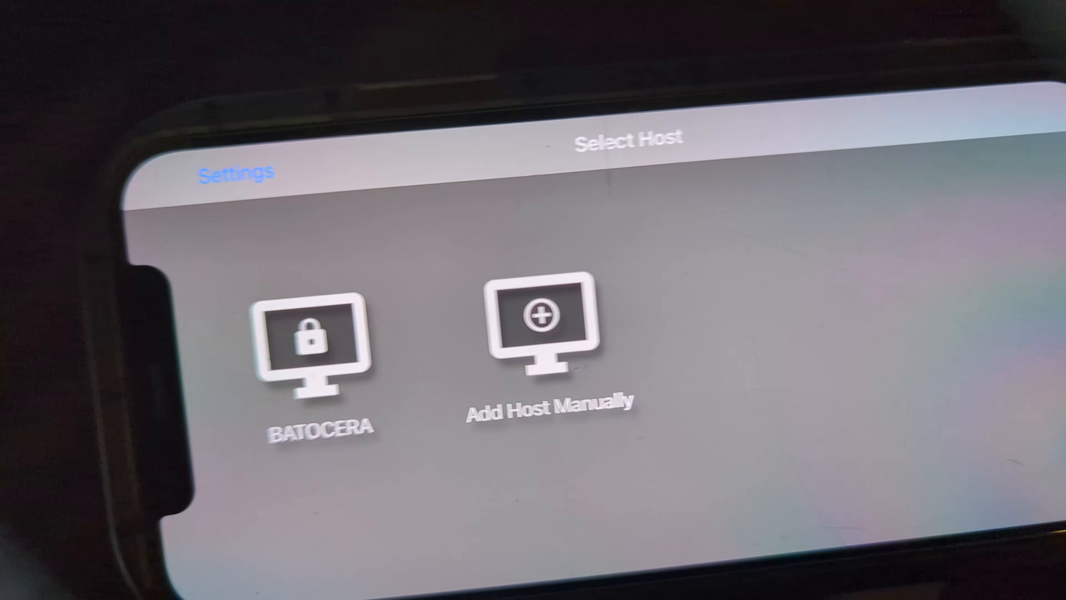
left_click(320, 333)
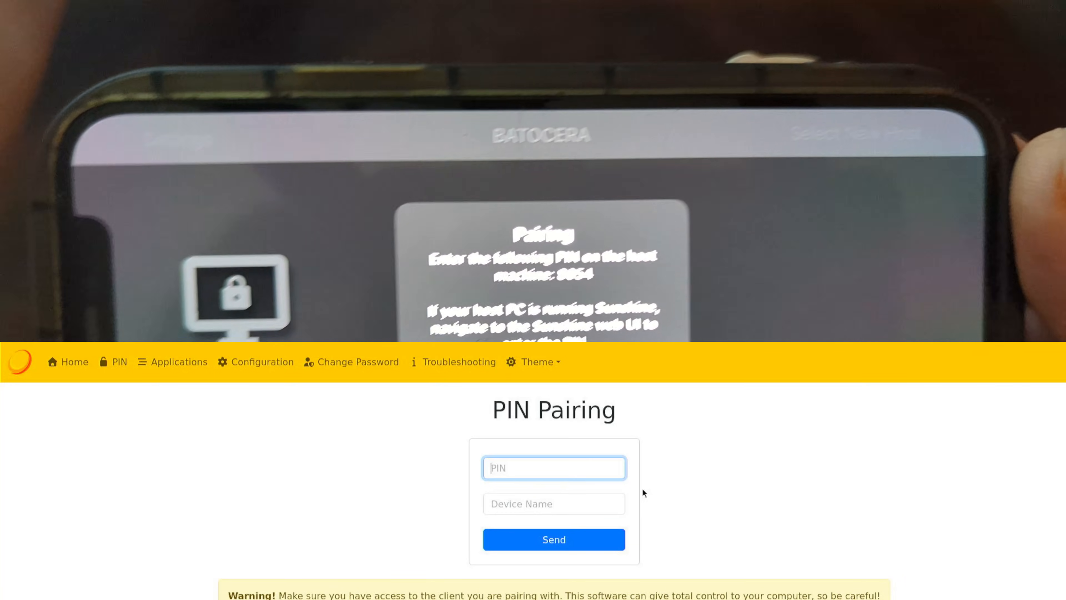
type("8054")
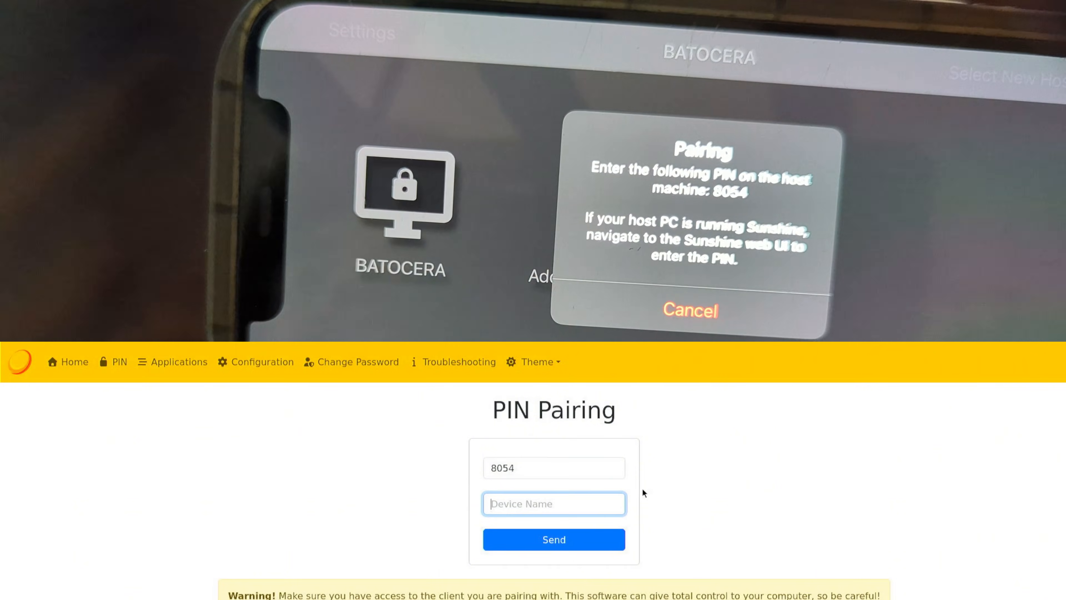
type("ip")
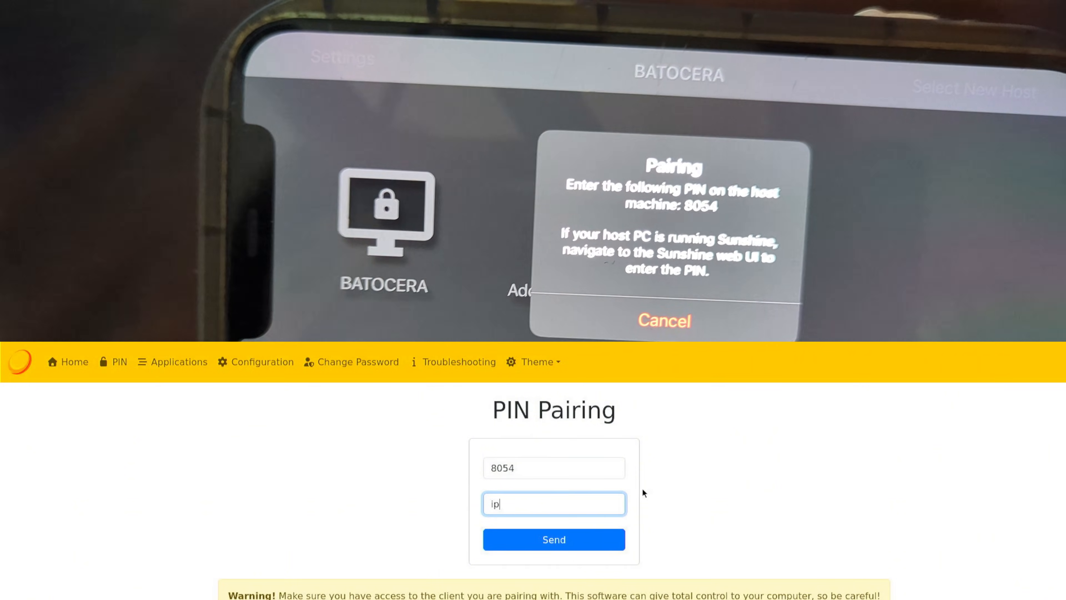
type("jone")
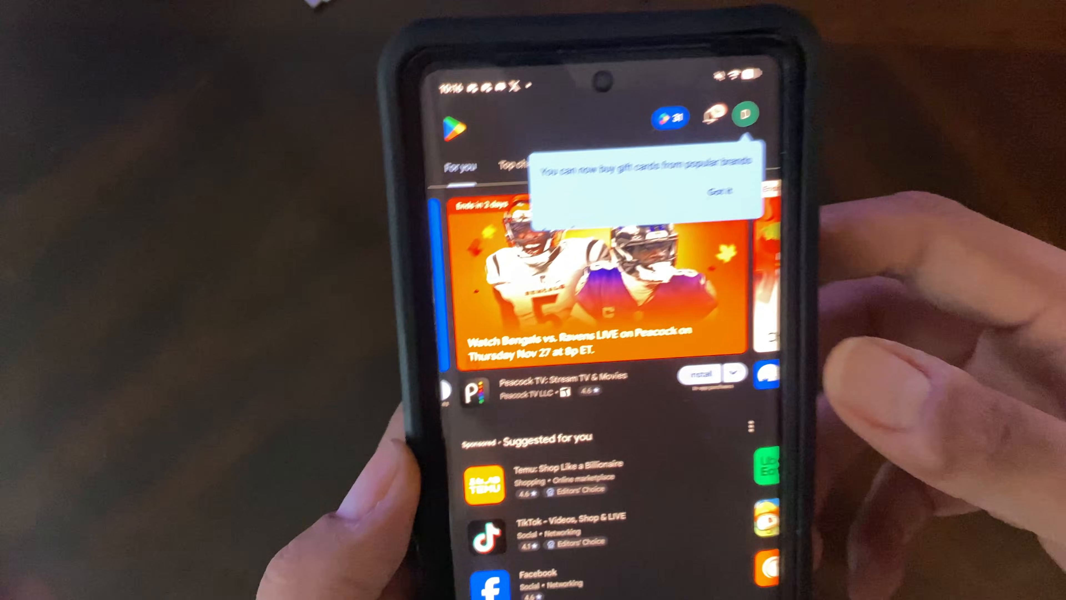
Step: Find the installed Moonlight Game Streaming app in the Play Store and launch it
scroll("down", 3)
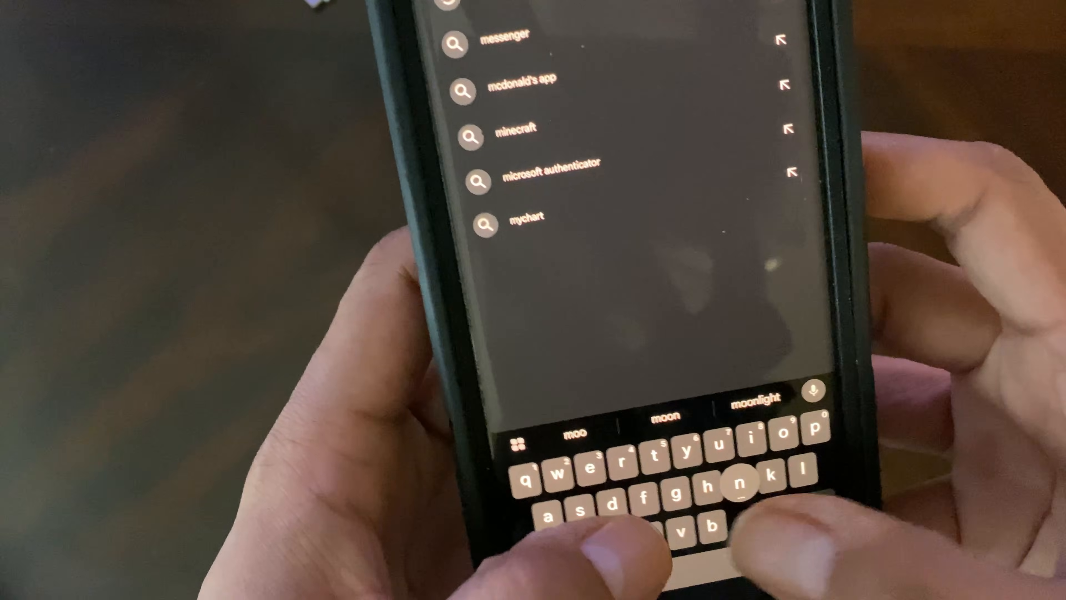
left_click(760, 400)
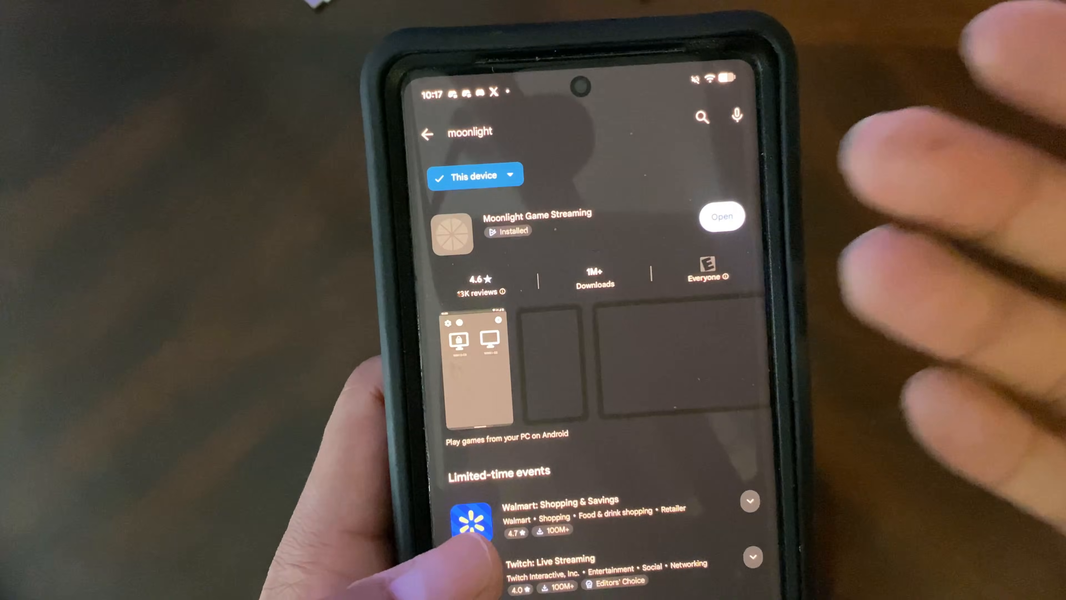
left_click(722, 216)
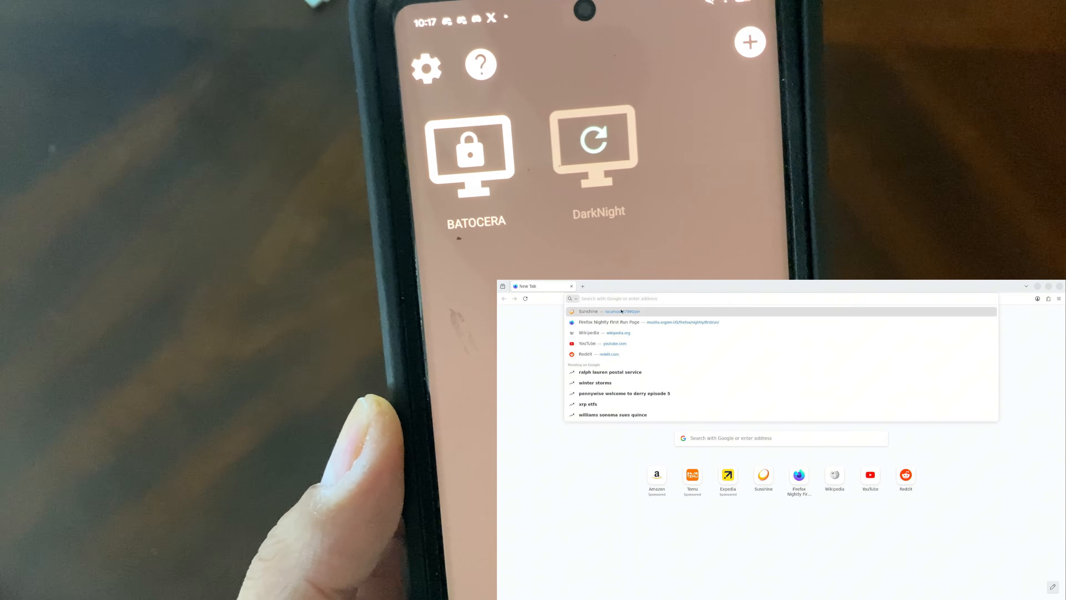
Step: Return to Sunshine's PIN page and begin entering the Android phone's PIN 8809
left_click(605, 312)
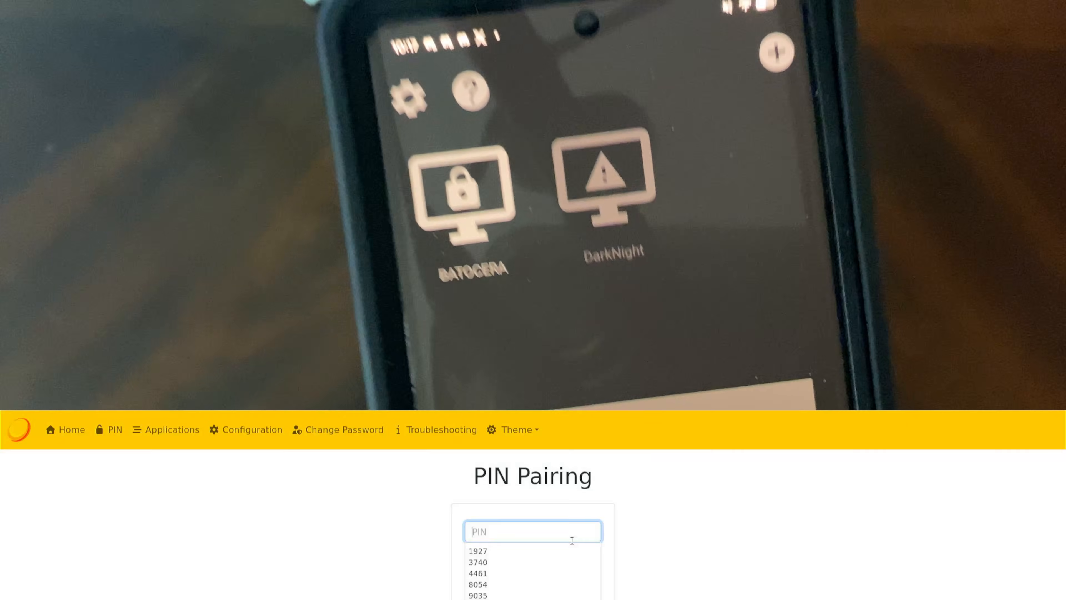
type("88")
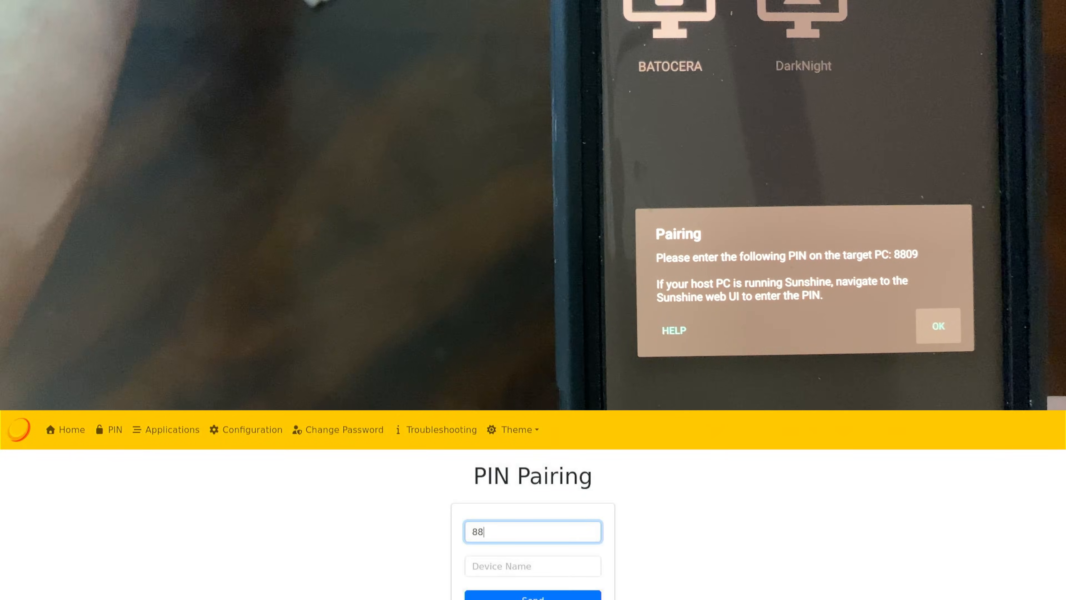